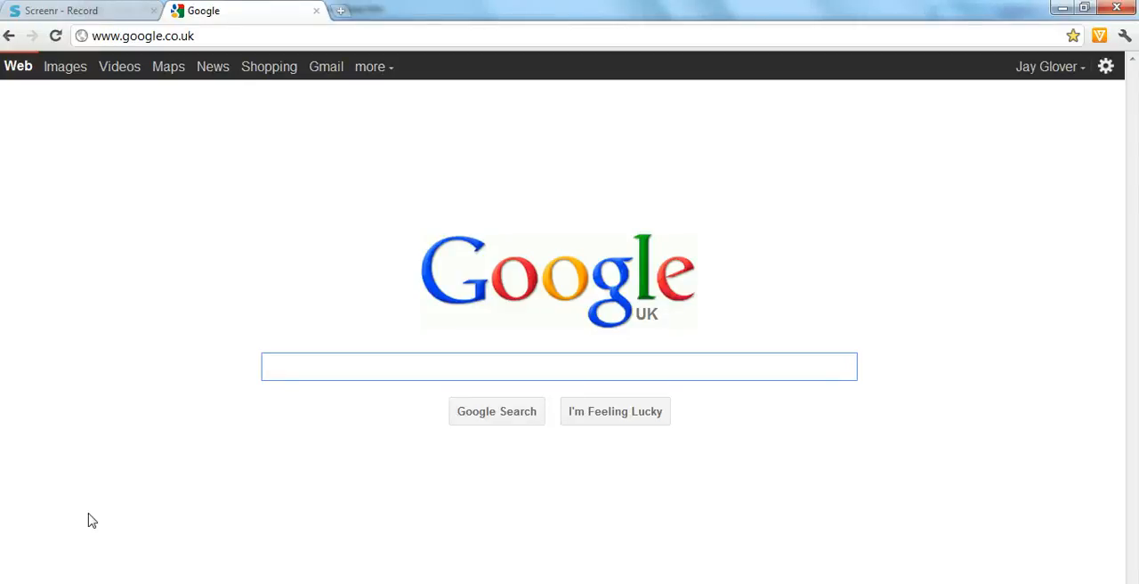
Start a web search from the empty Google Search UK homepage box
left_click(559, 367)
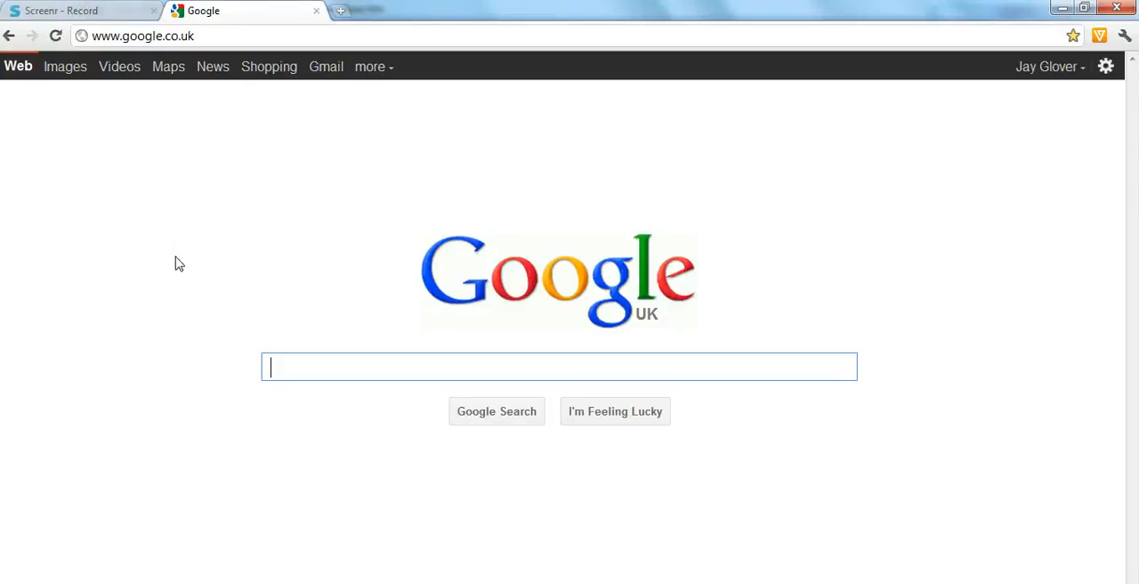
mouse_move(373, 66)
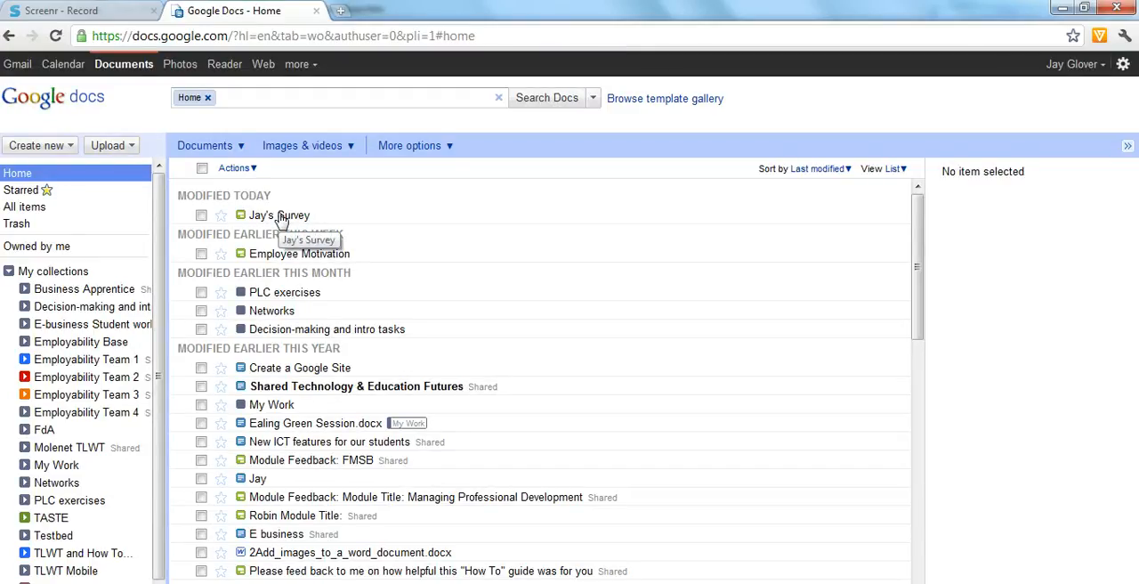
Open the Jay's Survey response spreadsheet from the Google Docs home list
left_click(279, 215)
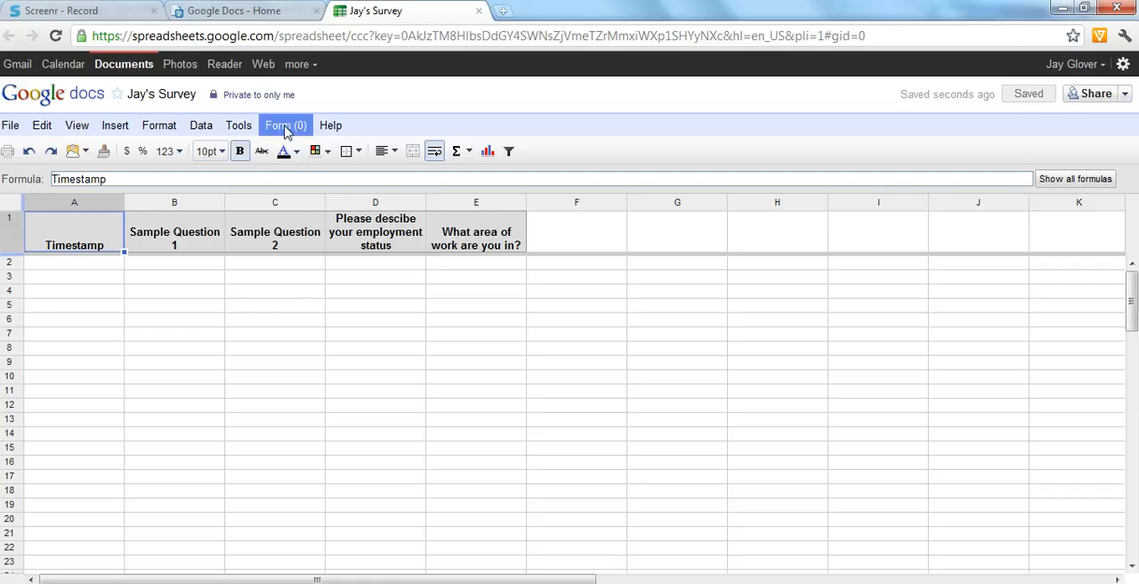
left_click(284, 124)
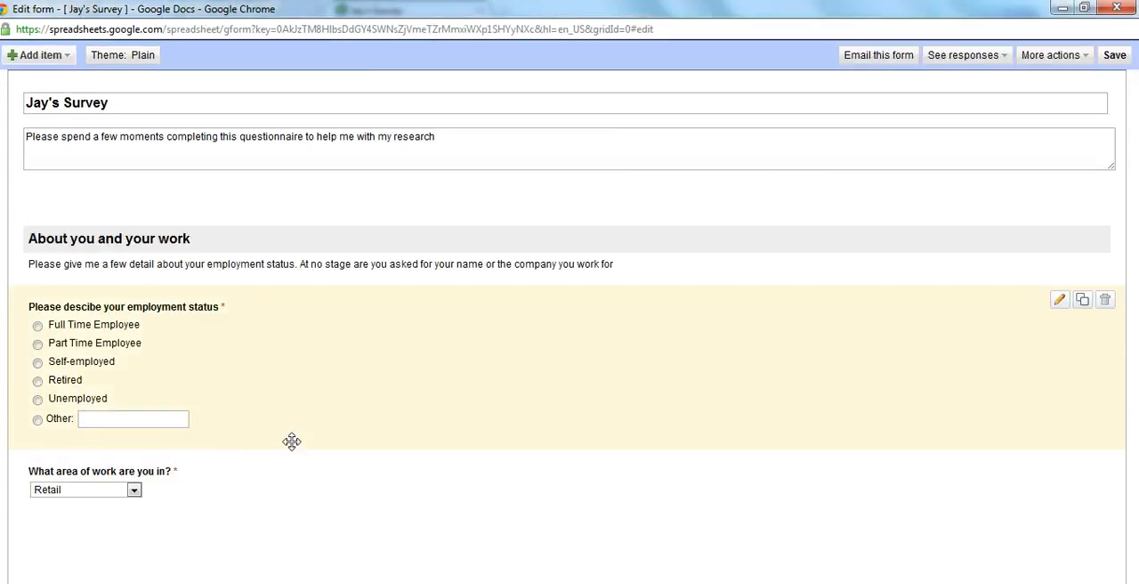
mouse_move(322, 345)
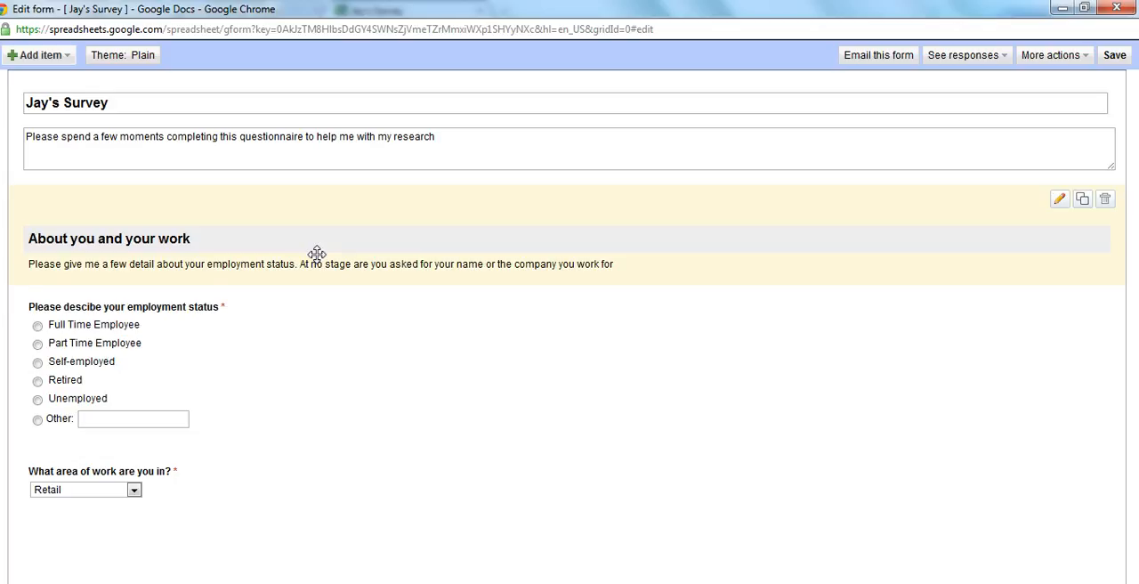
mouse_move(1060, 204)
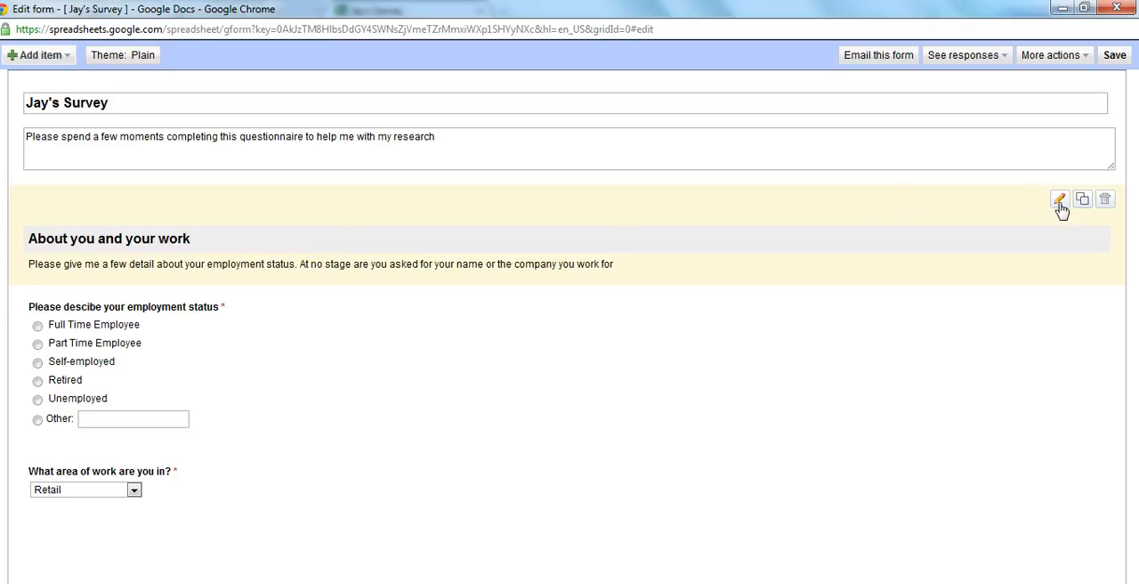
mouse_move(1059, 201)
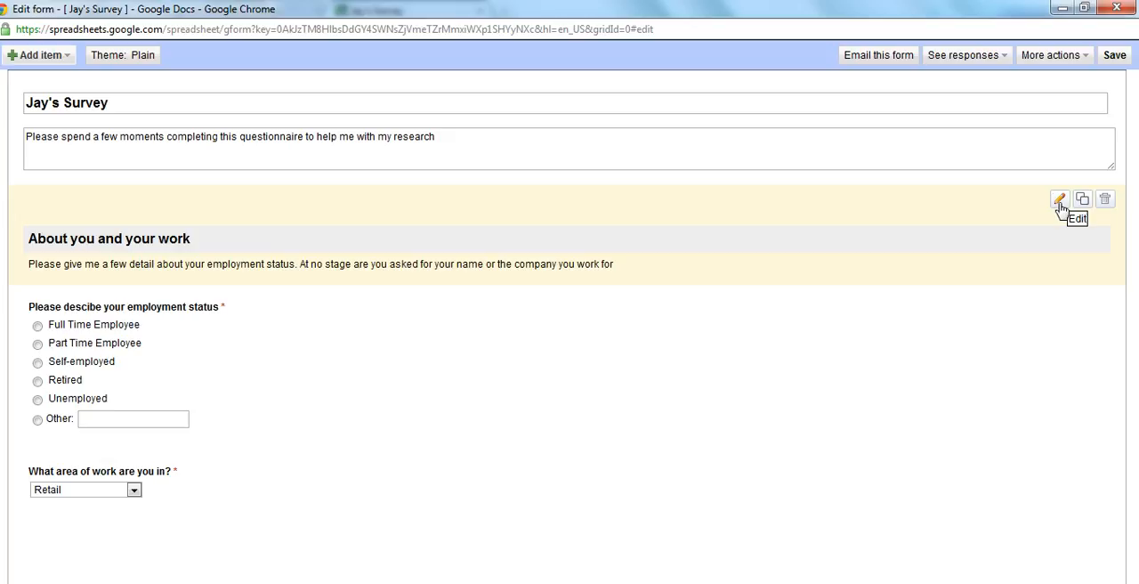
mouse_move(1106, 199)
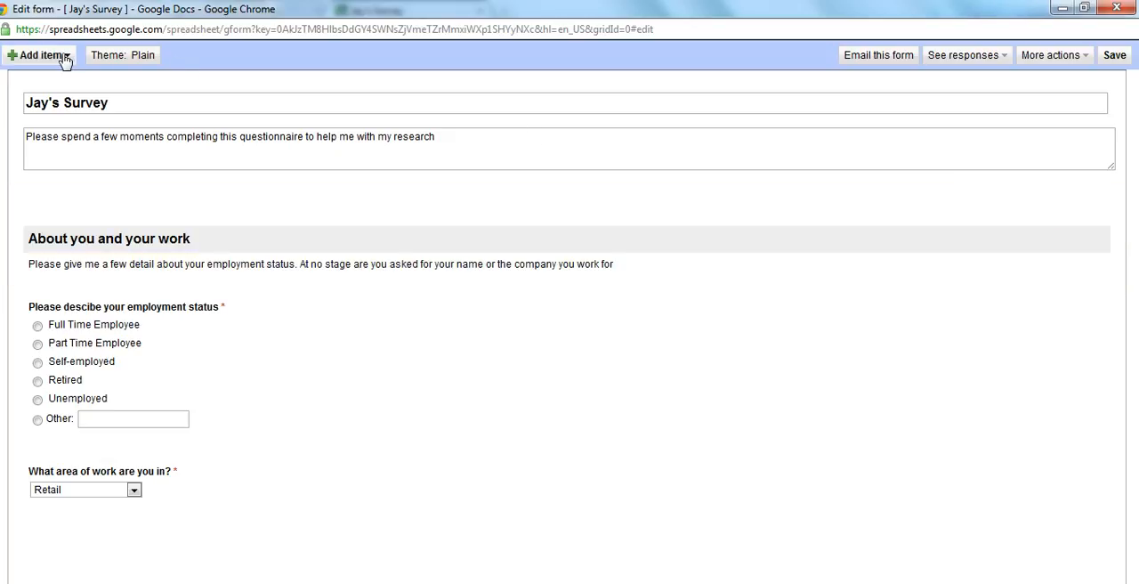
left_click(40, 54)
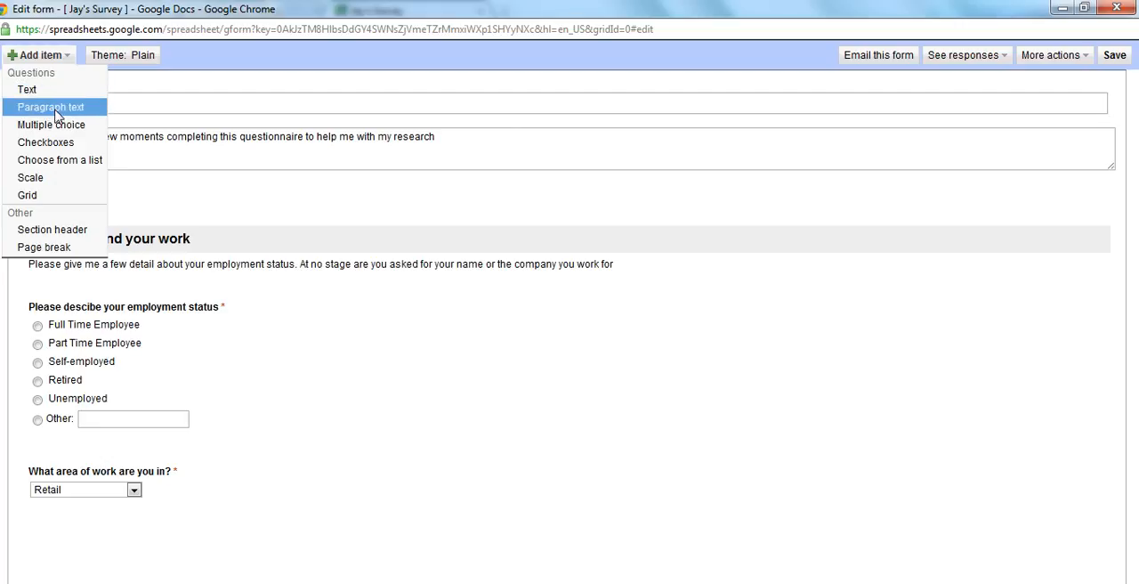
mouse_move(55, 142)
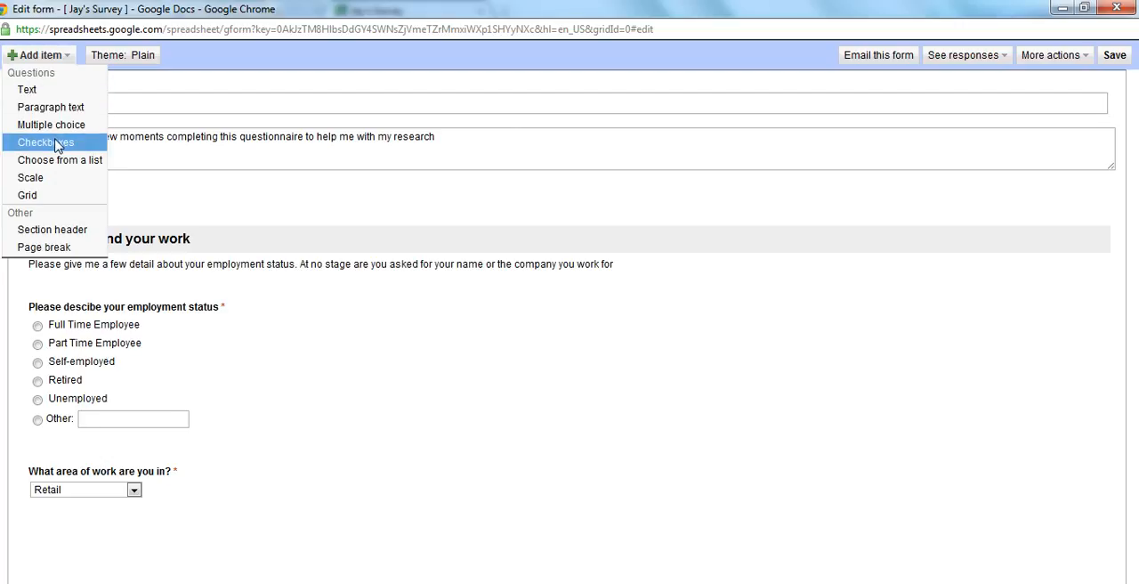
mouse_move(30, 177)
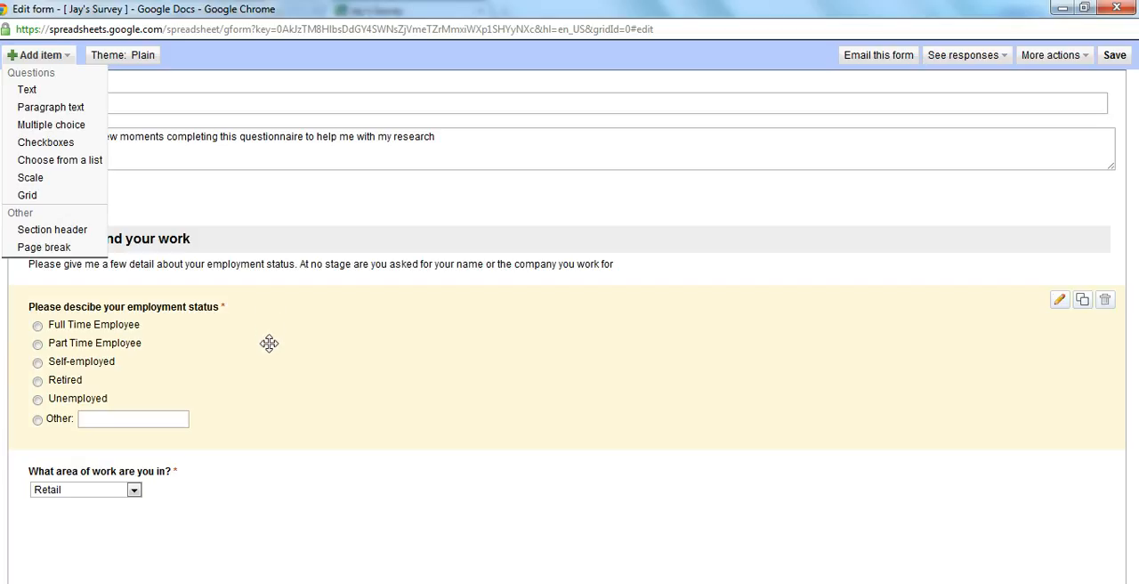
mouse_move(27, 89)
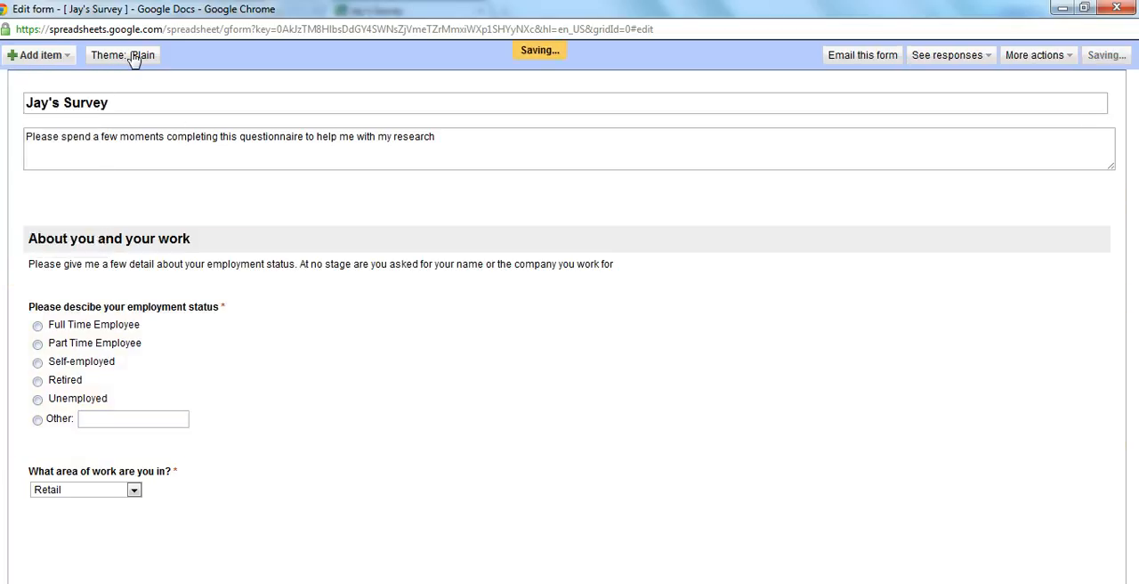
Browse the form theme gallery and choose Blueprints for Jay's Survey
left_click(122, 55)
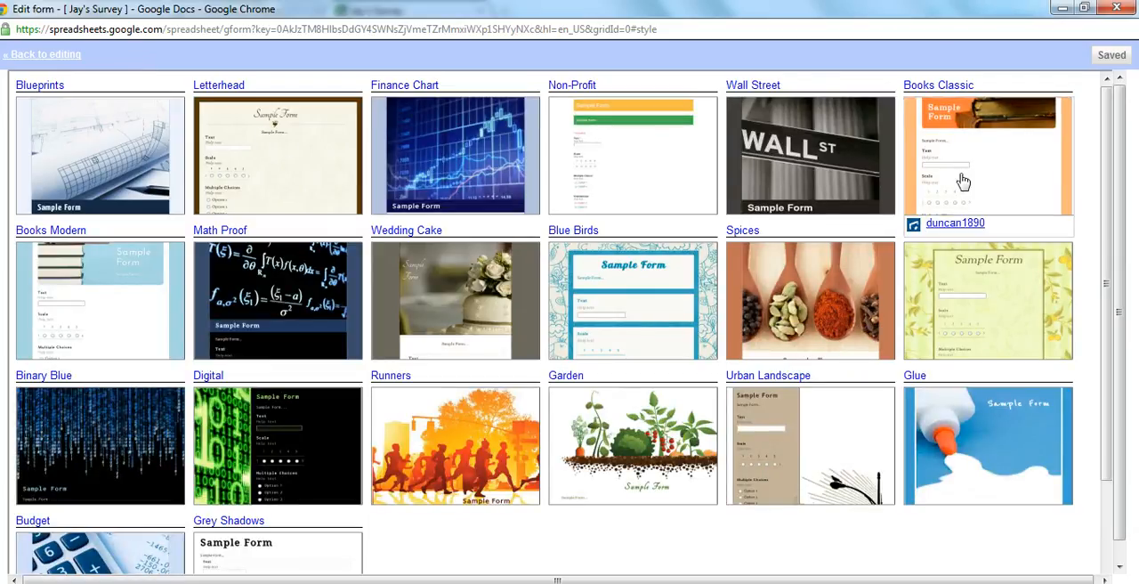
scroll("down", 3)
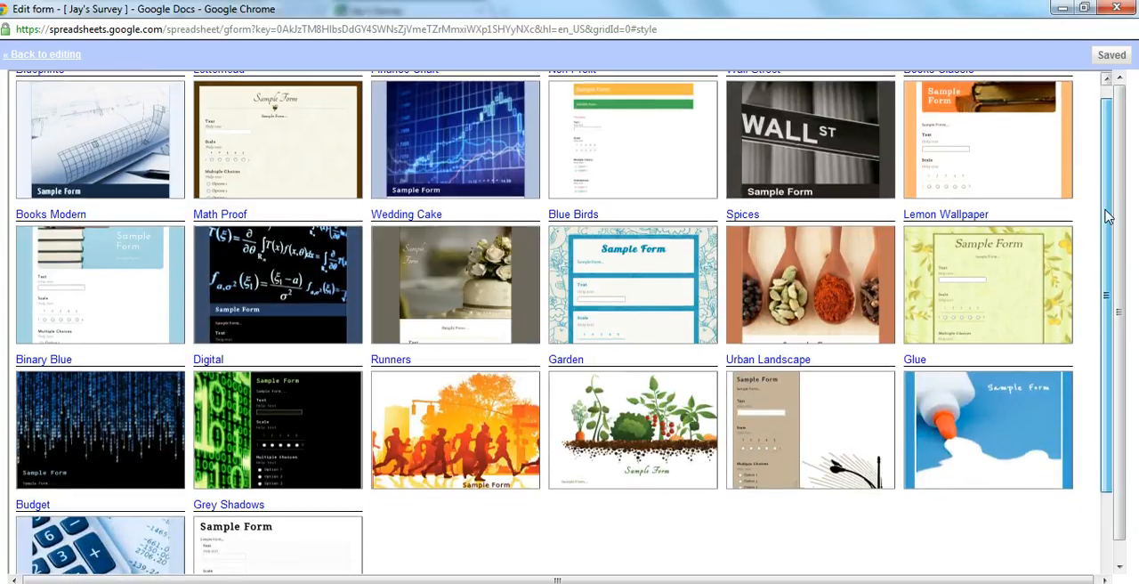
scroll("down", 3)
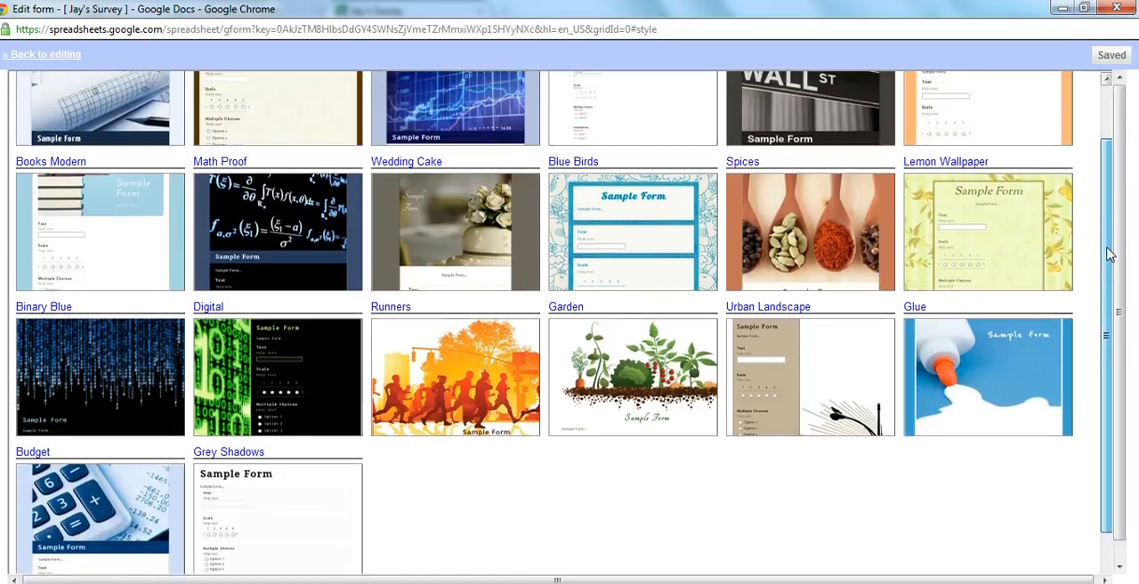
scroll("up", 3)
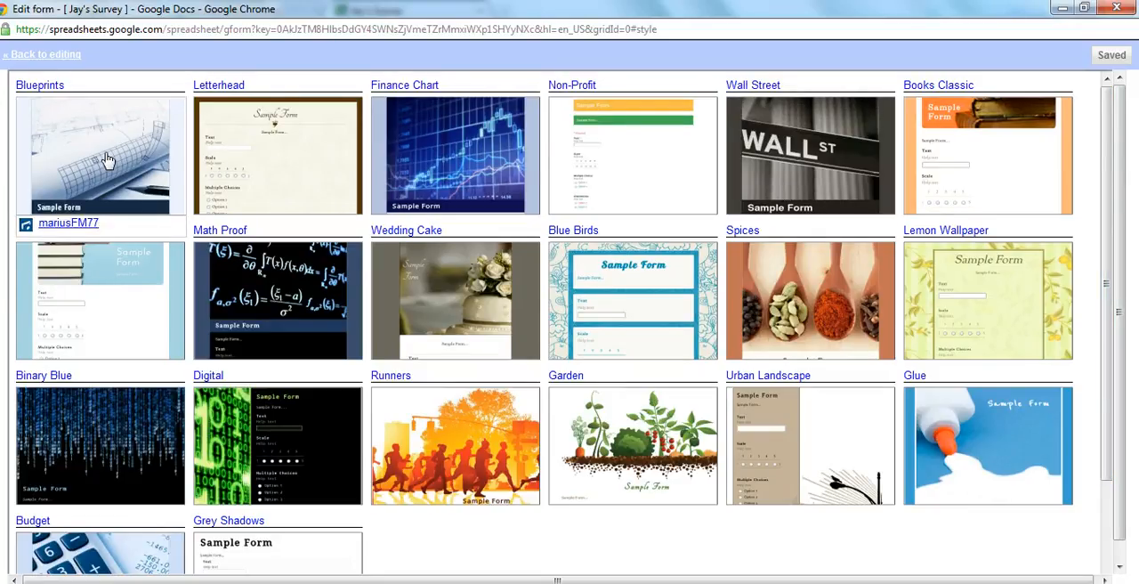
left_click(100, 156)
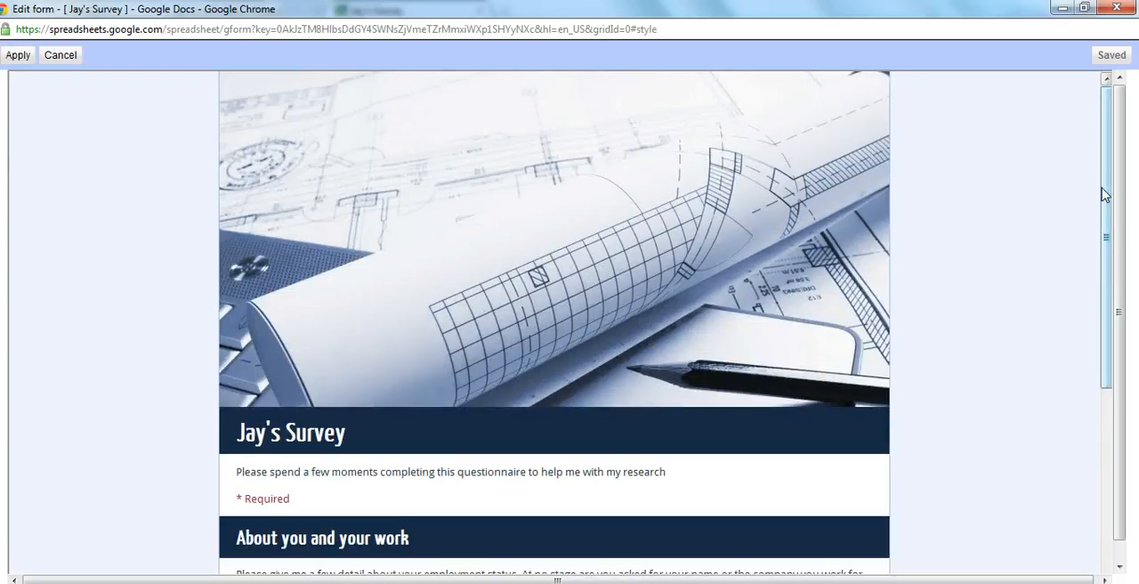
Review the Blueprints preview with its drafting banner and apply it to the form
scroll("down", 3)
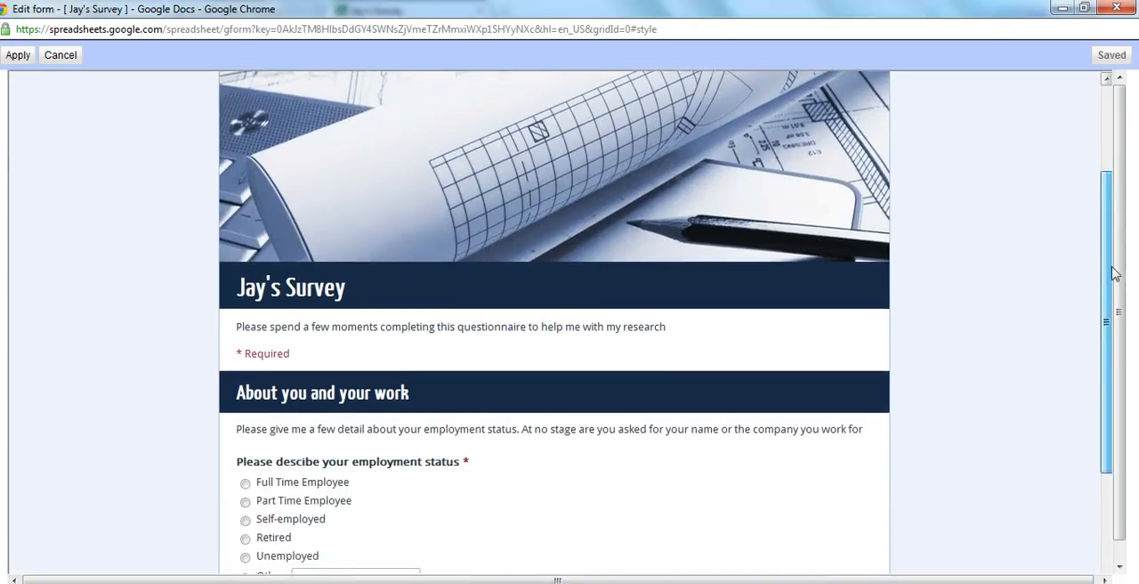
scroll("down", 3)
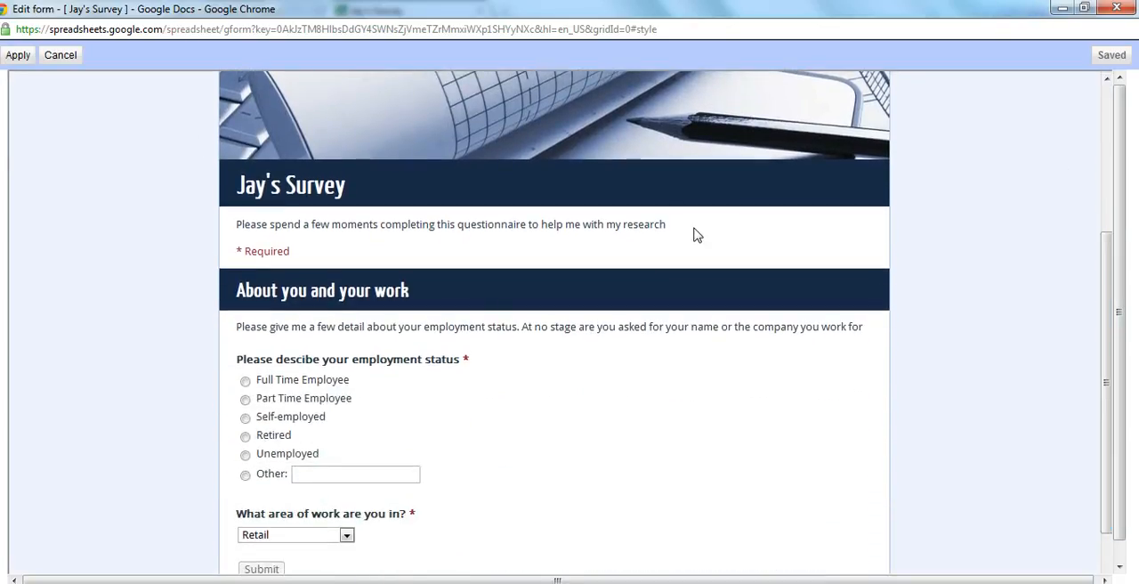
mouse_move(697, 212)
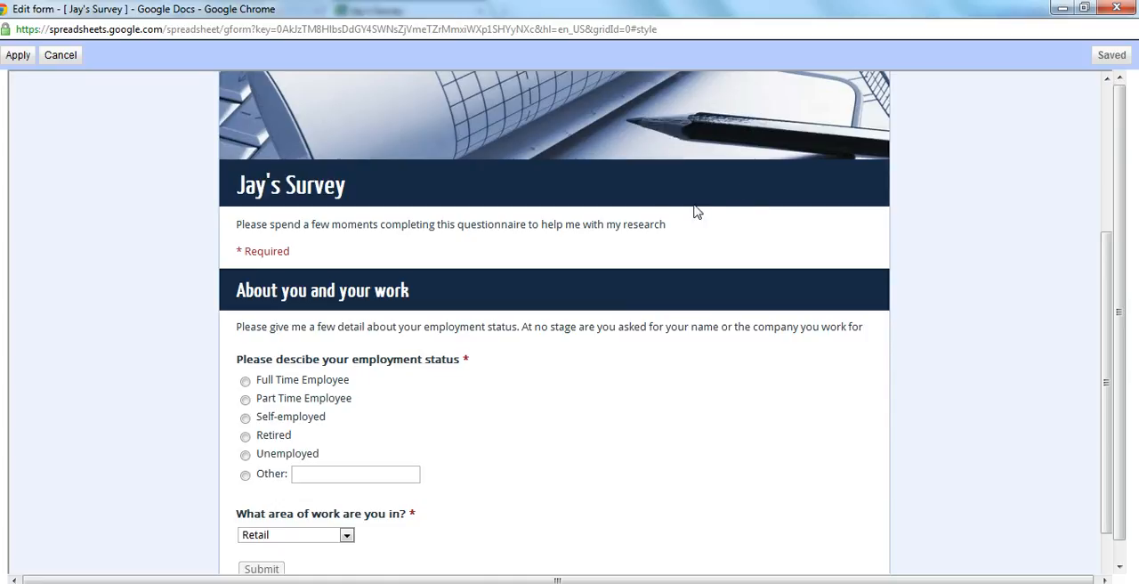
mouse_move(498, 308)
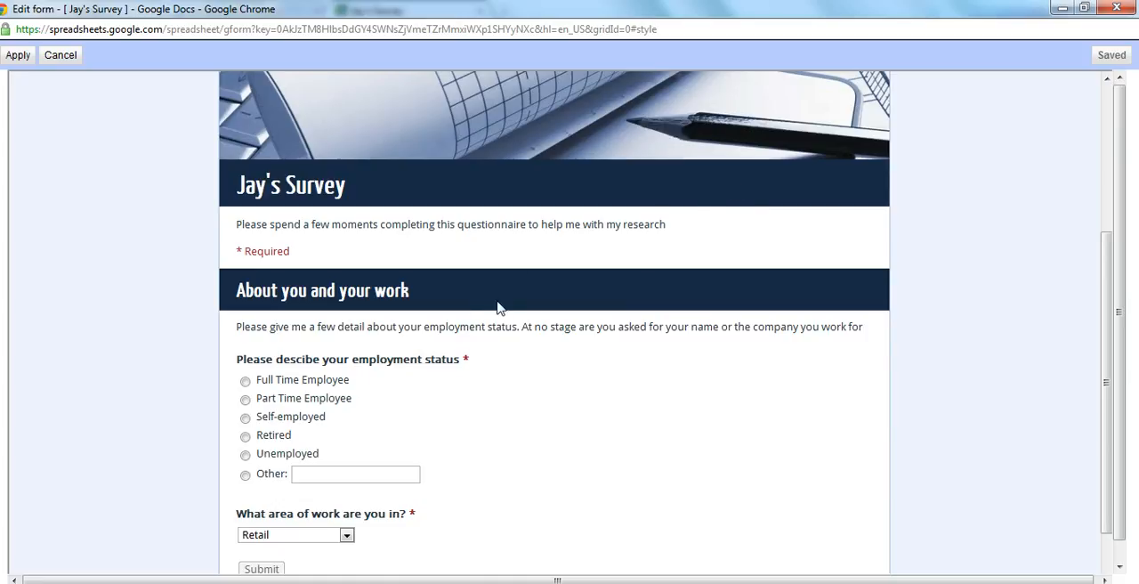
mouse_move(461, 373)
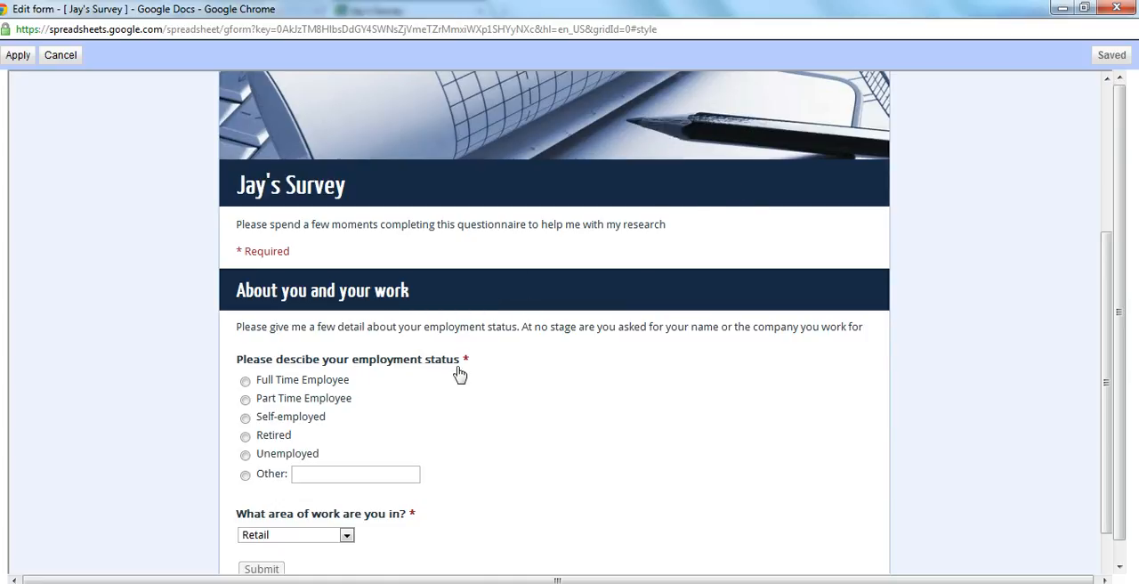
mouse_move(479, 372)
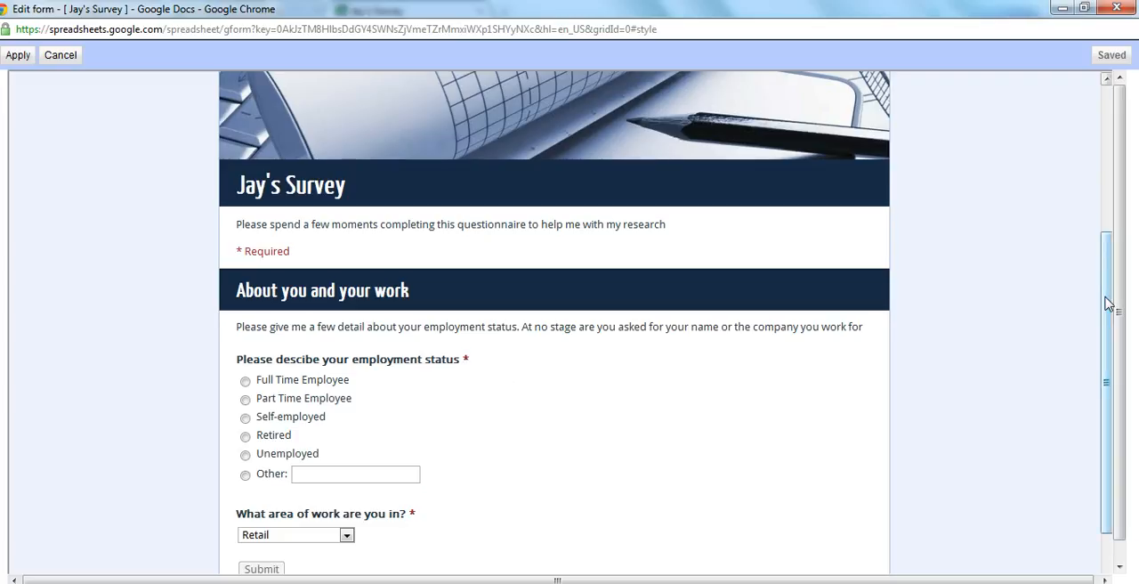
scroll("down", 3)
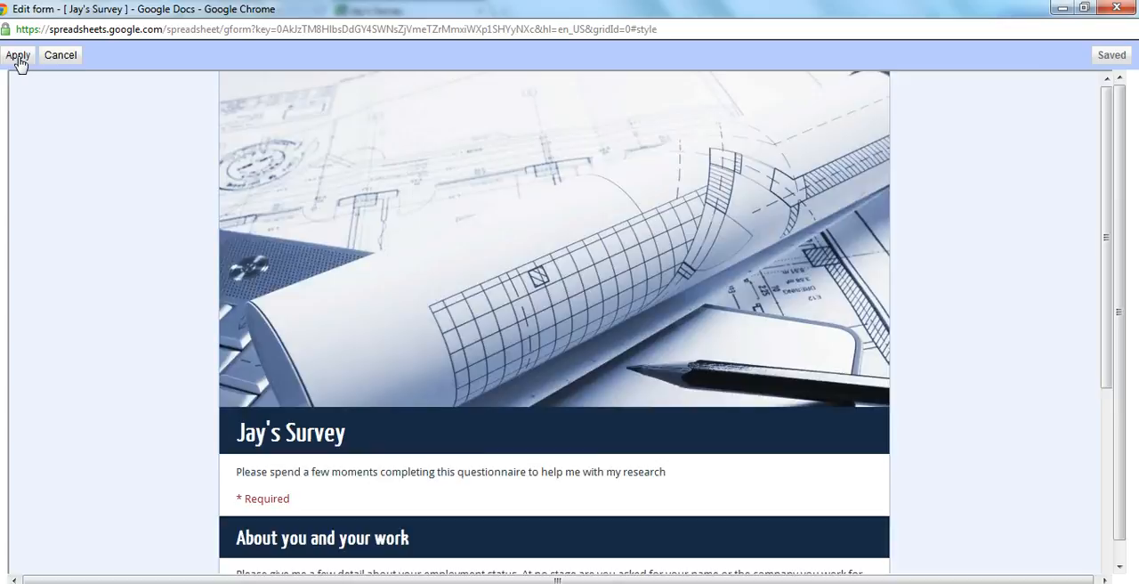
left_click(18, 55)
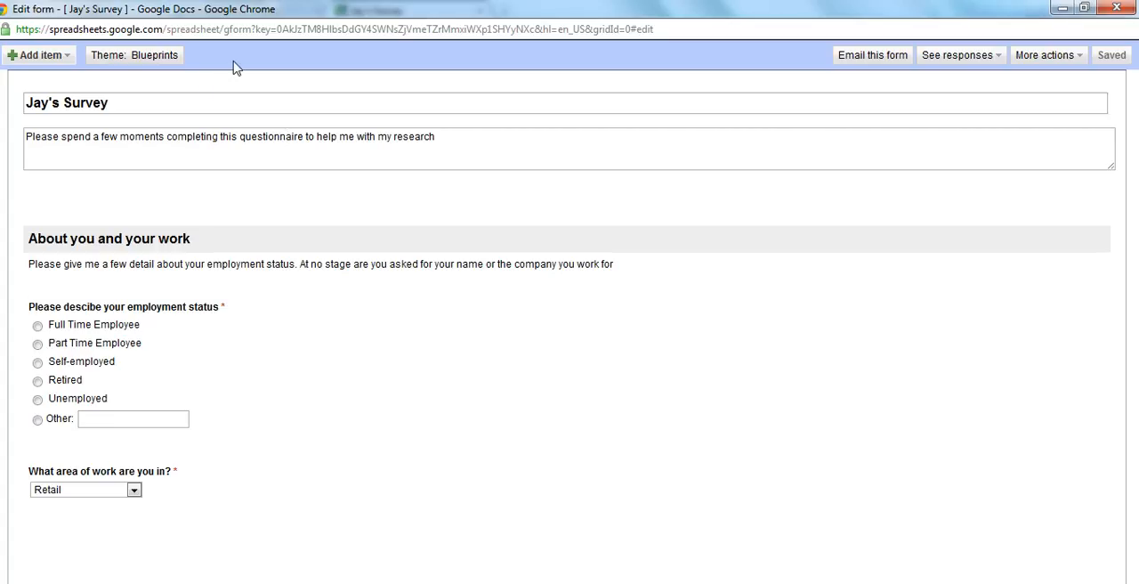
mouse_move(154, 55)
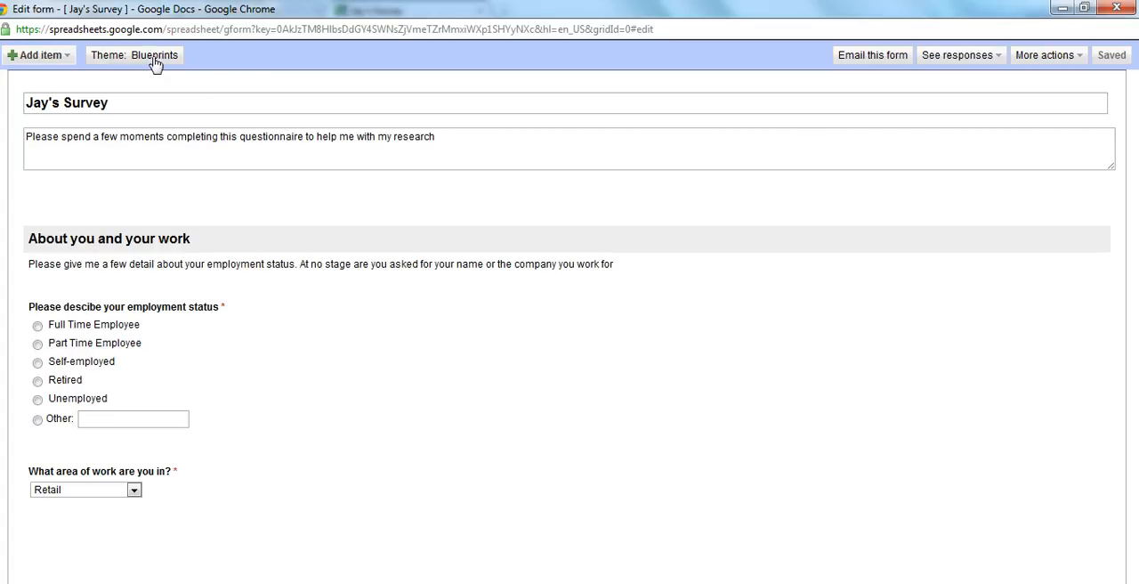
mouse_move(811, 61)
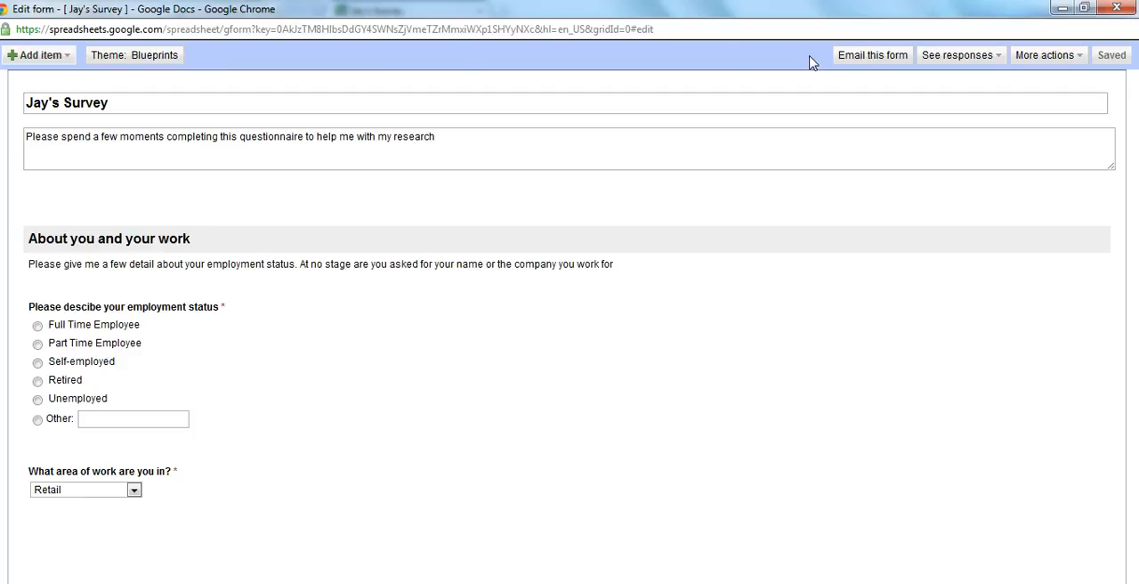
mouse_move(890, 60)
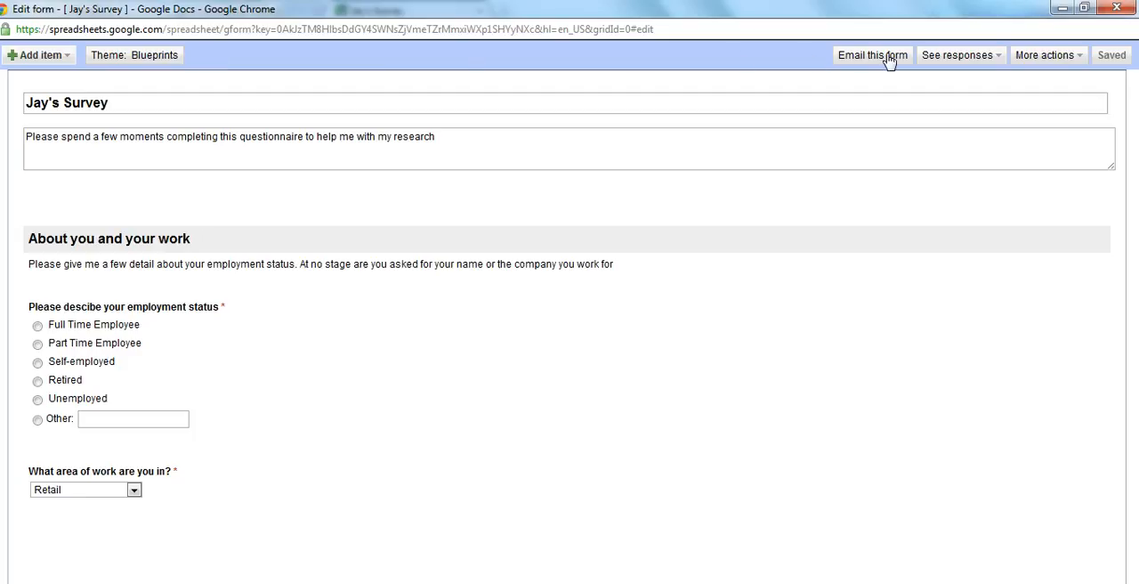
mouse_move(1002, 60)
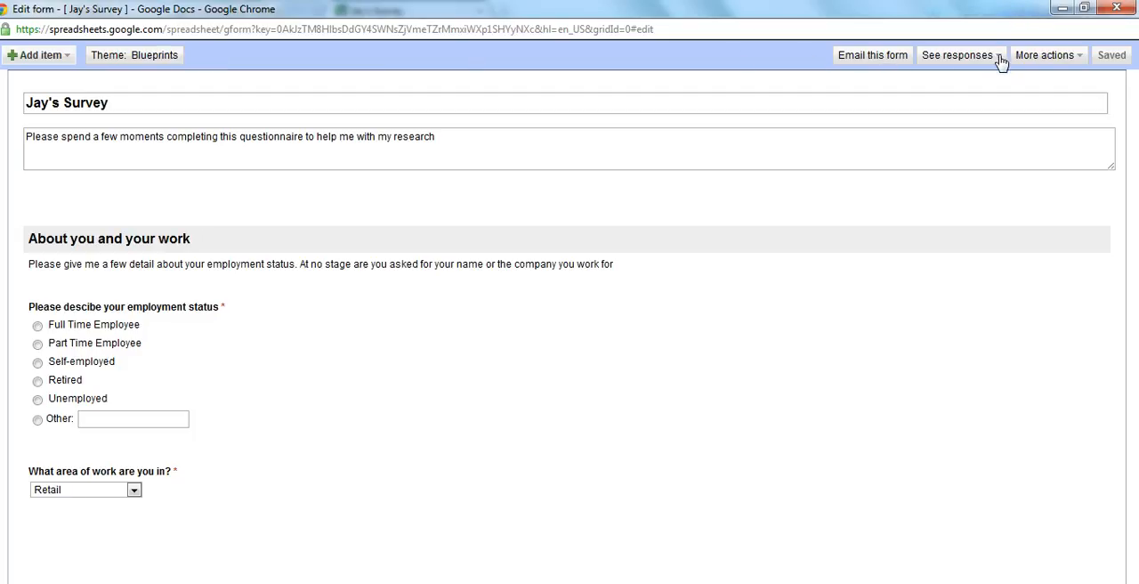
left_click(1045, 55)
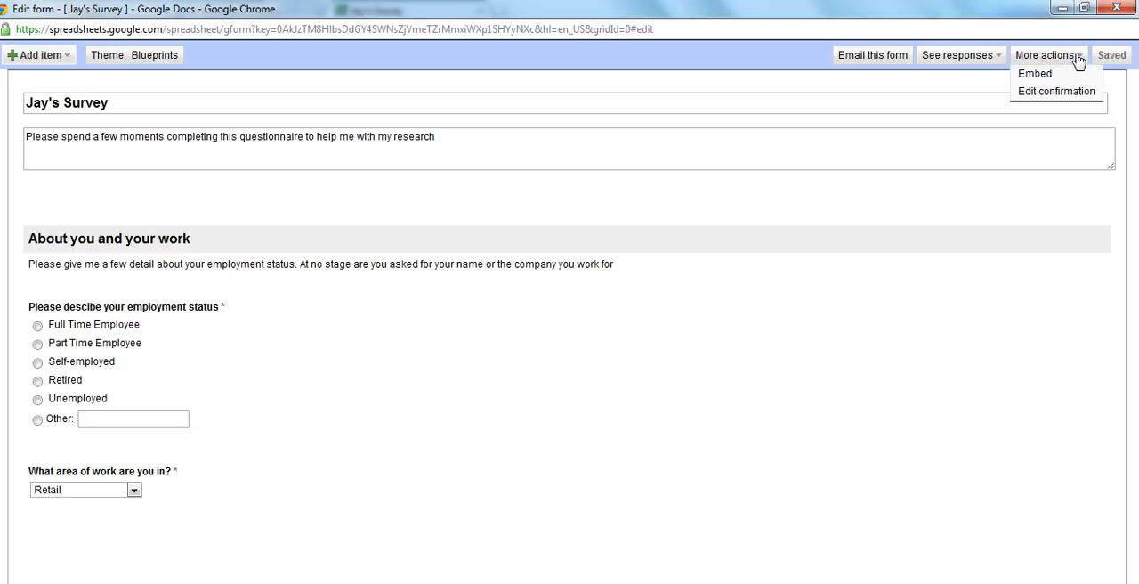
mouse_move(792, 58)
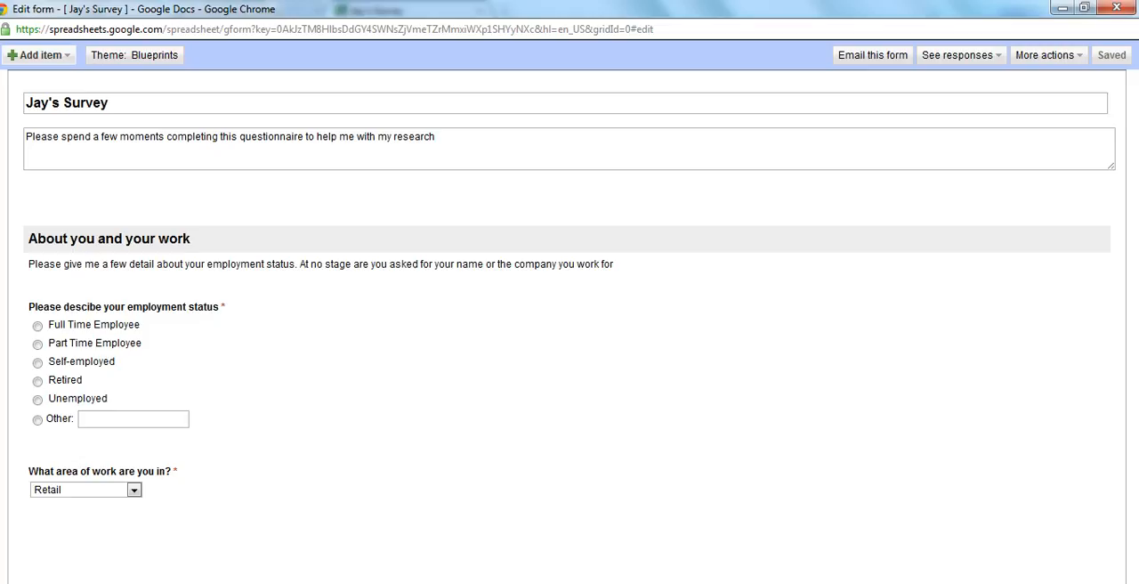
mouse_move(409, 560)
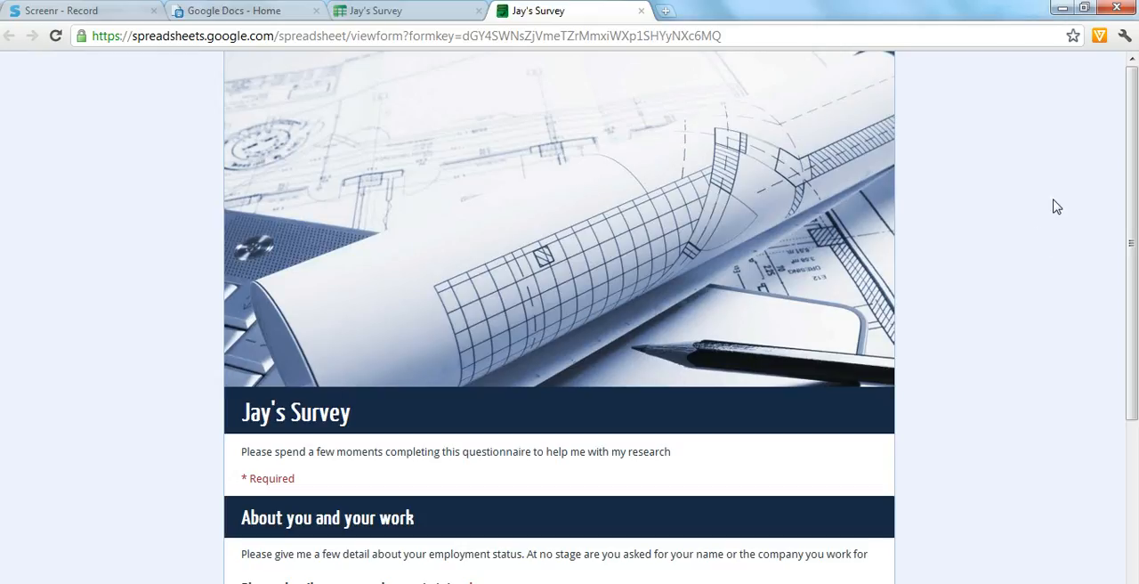
Answer the area of work question with Local Governement and select the live form URL
scroll("down", 3)
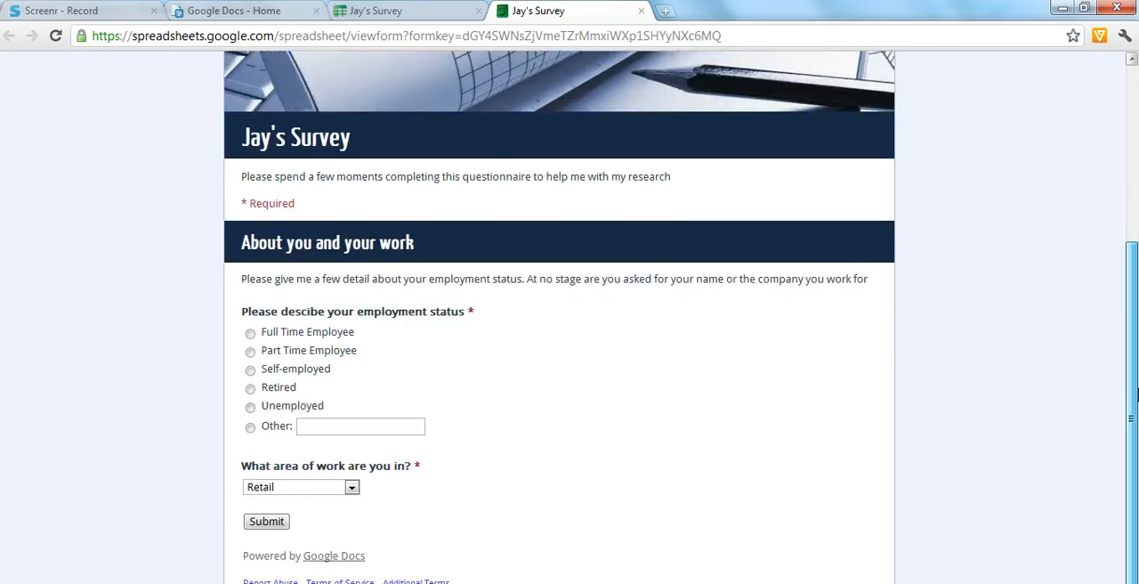
left_click(351, 487)
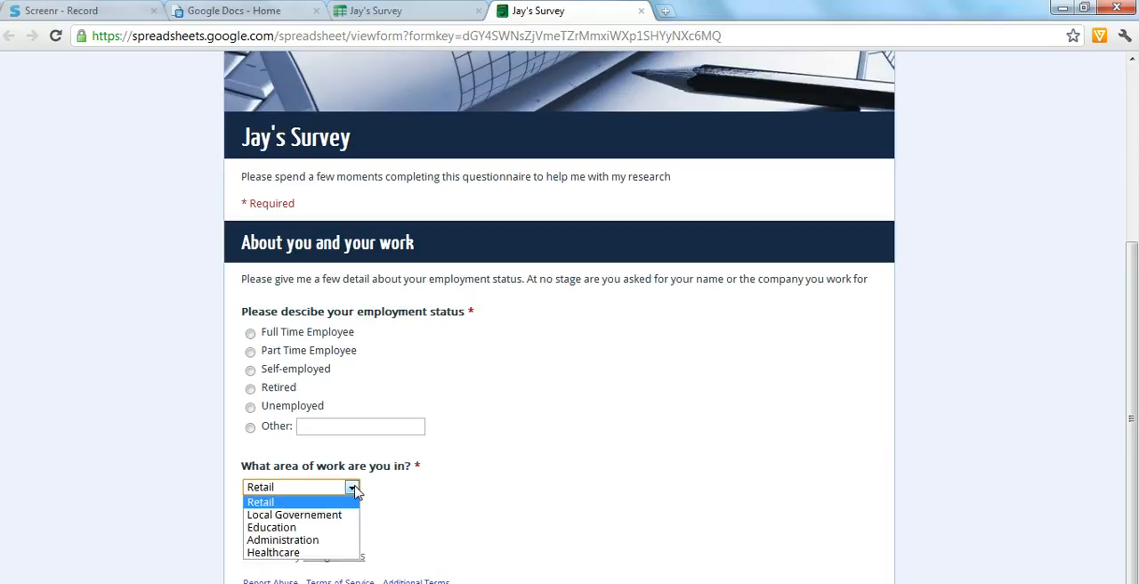
mouse_move(293, 515)
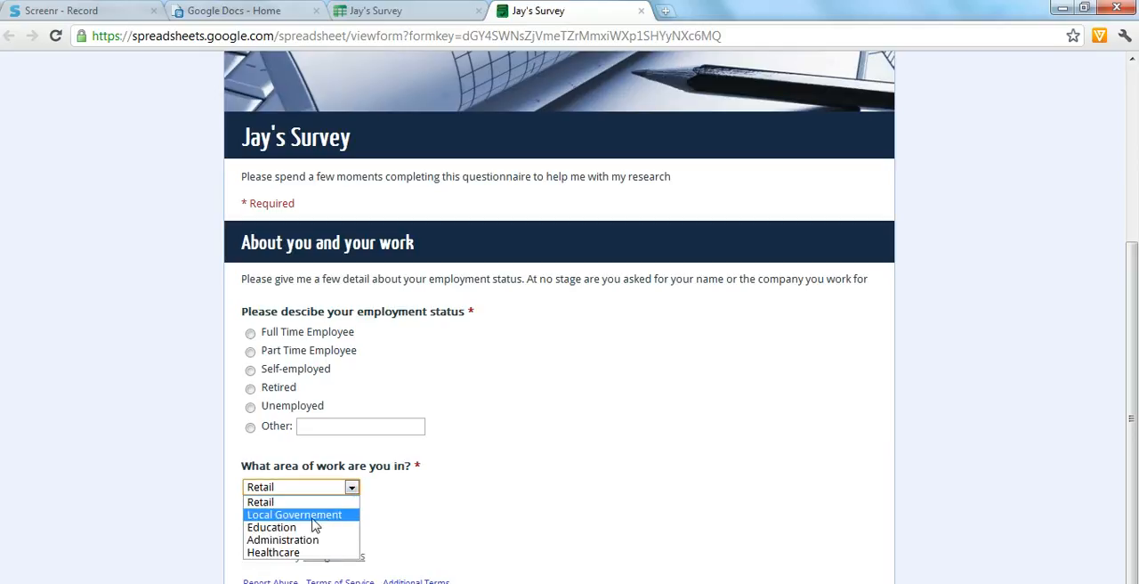
left_click(294, 514)
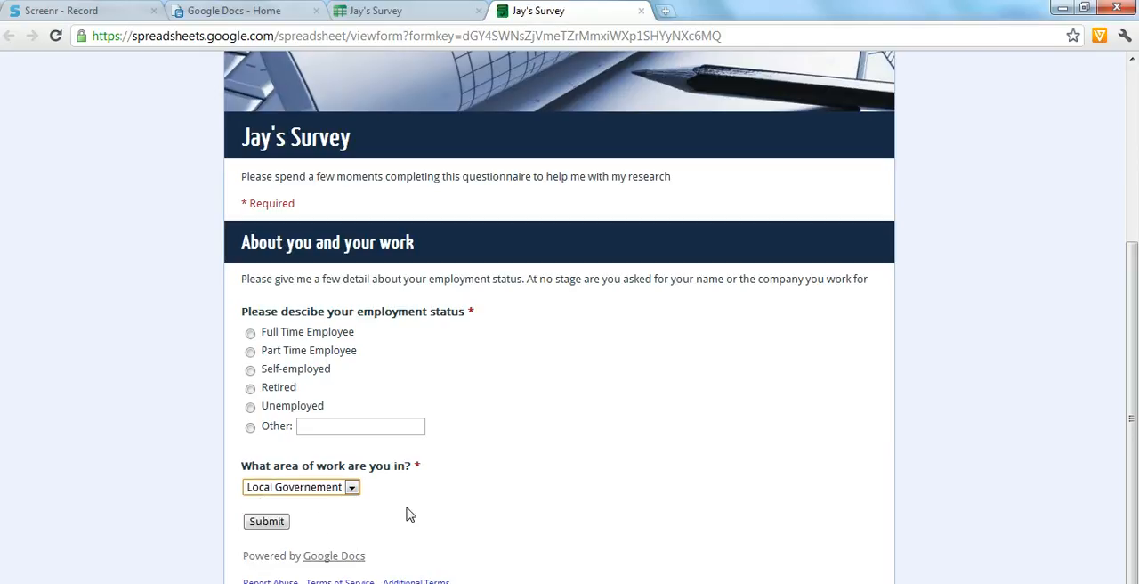
mouse_move(420, 538)
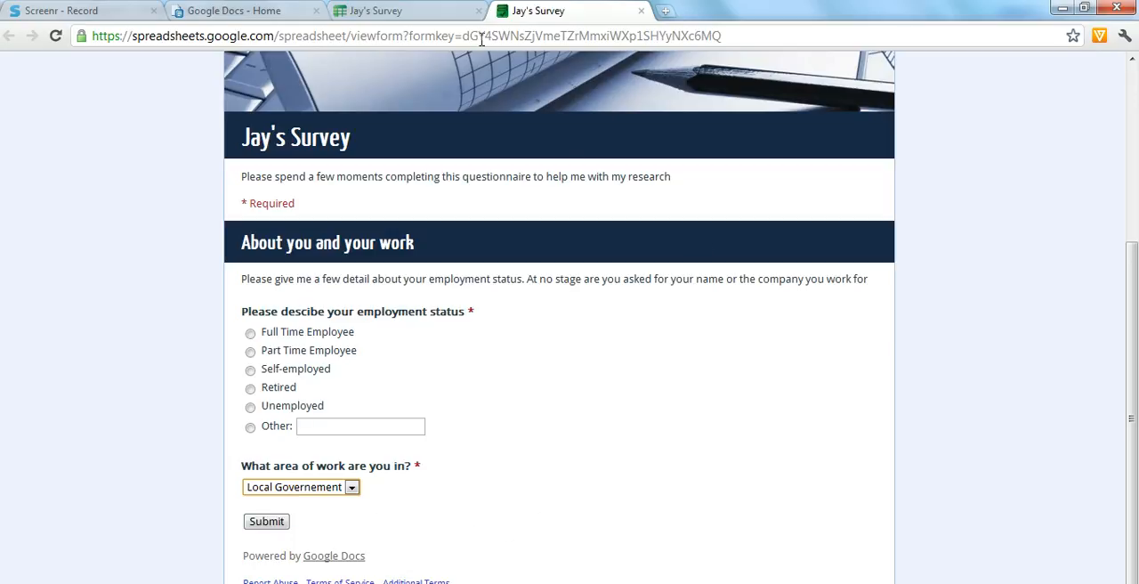
left_click(401, 36)
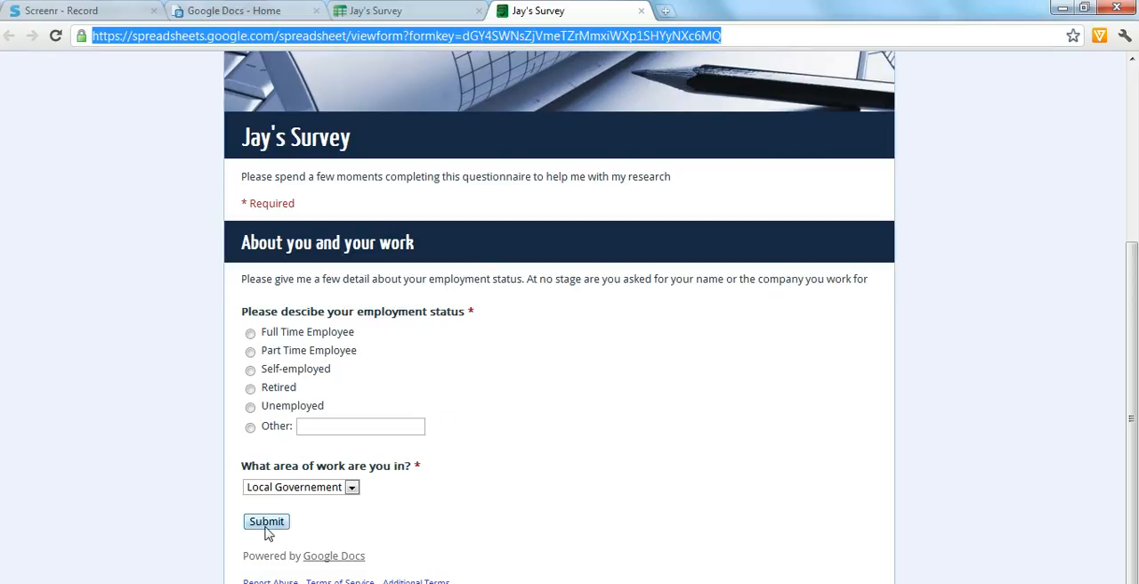
Fix the required-question warning by choosing Self-employed, then resubmit the response
left_click(266, 521)
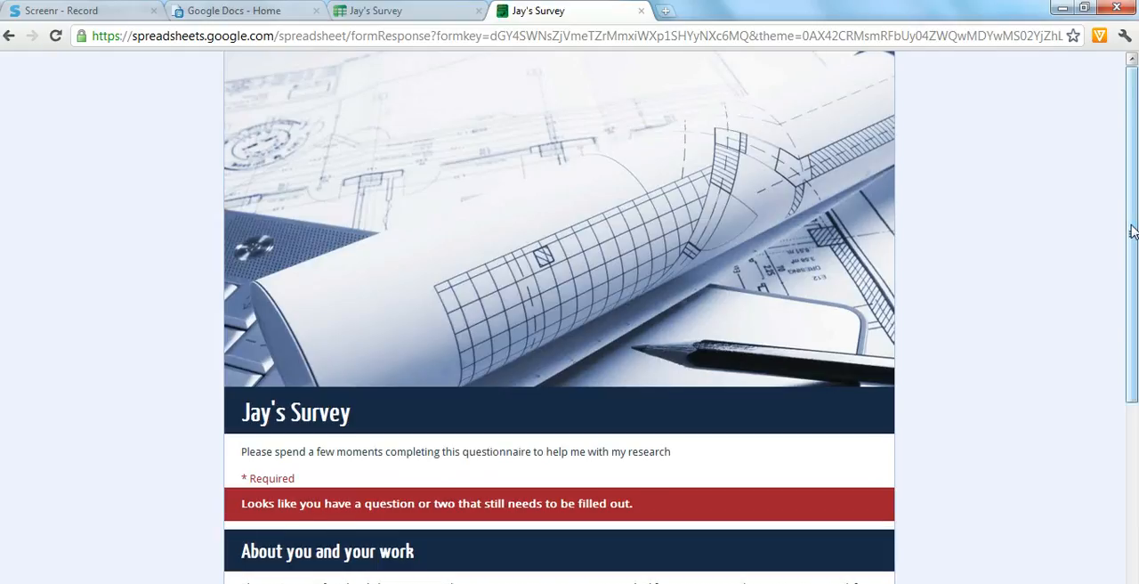
scroll("down", 3)
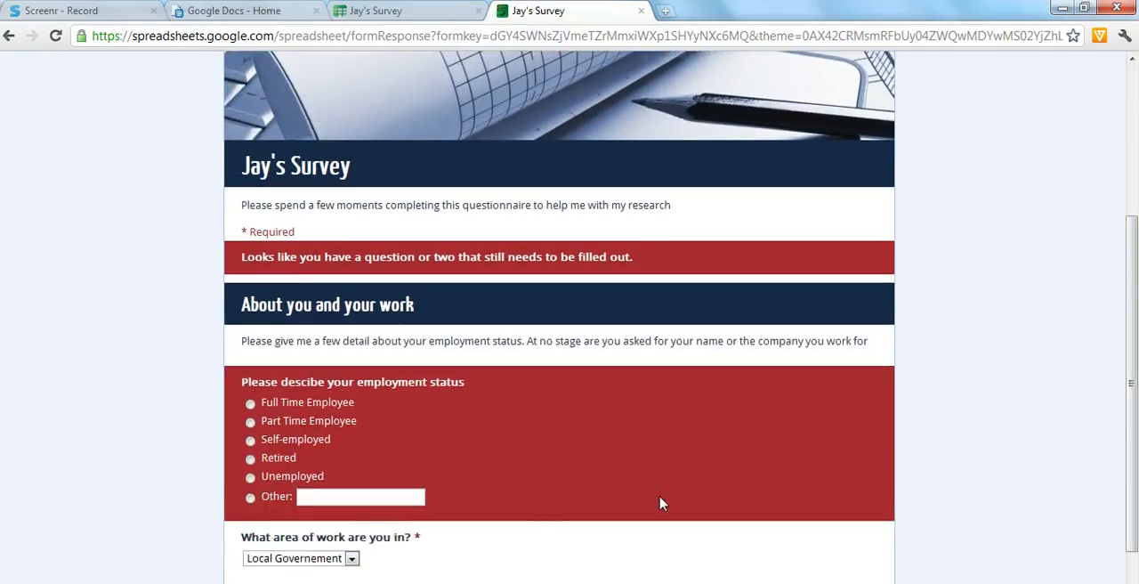
mouse_move(418, 542)
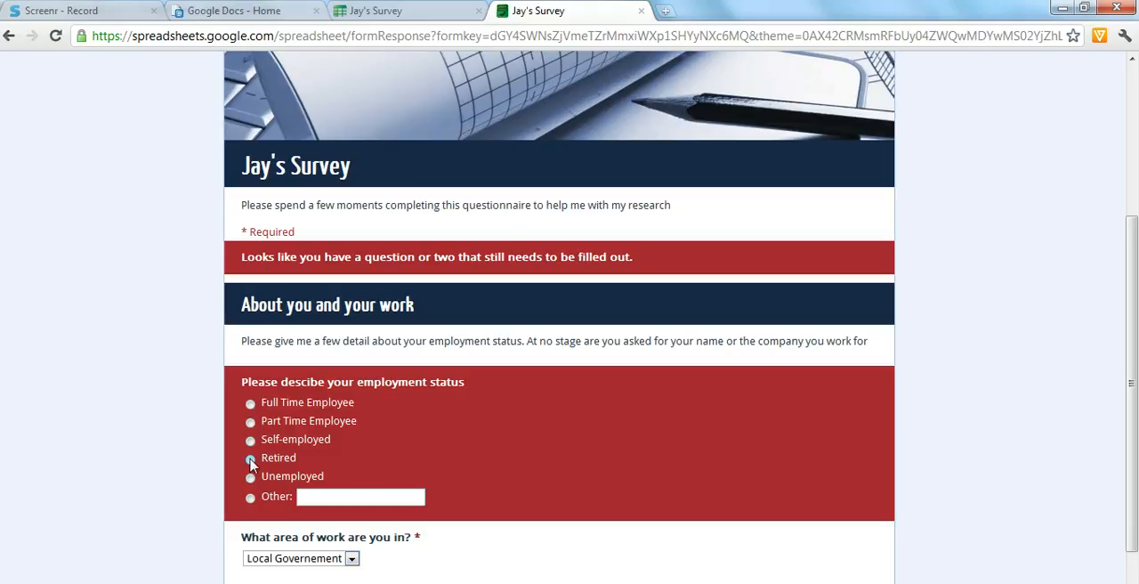
left_click(250, 439)
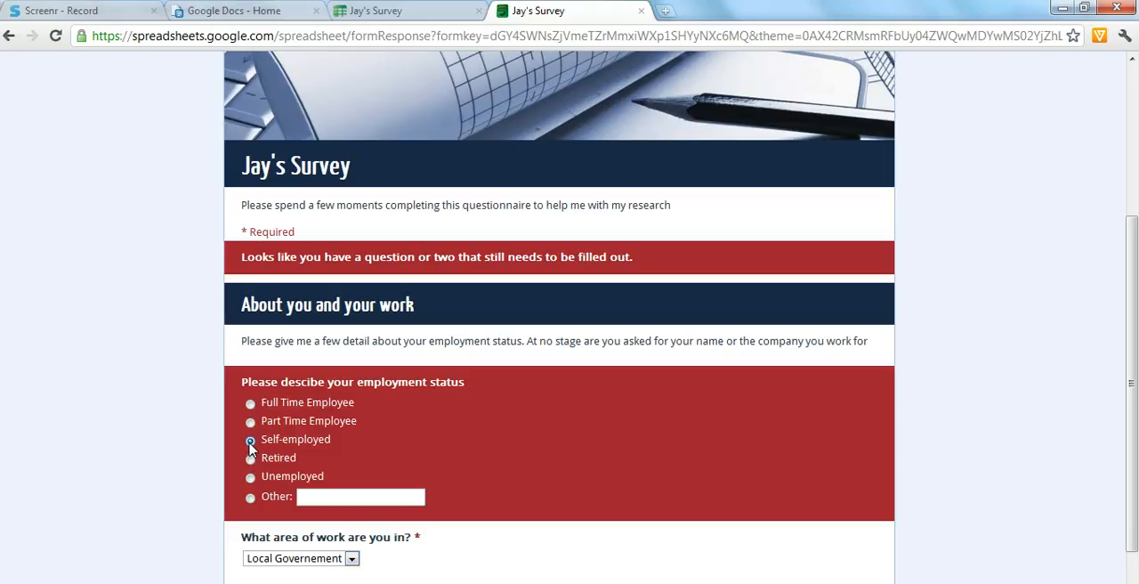
scroll("down", 3)
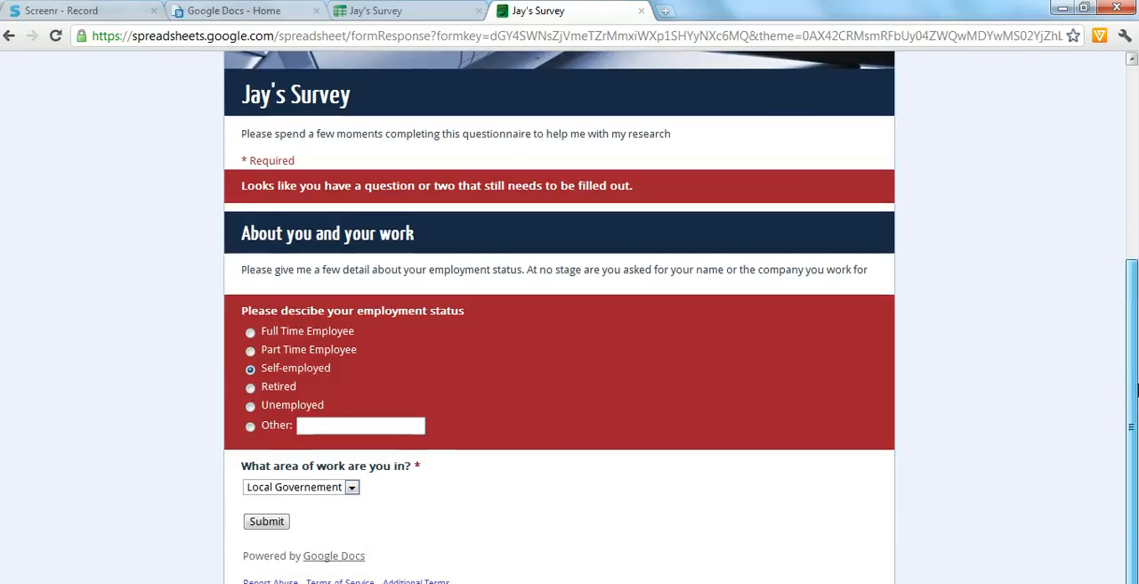
left_click(266, 520)
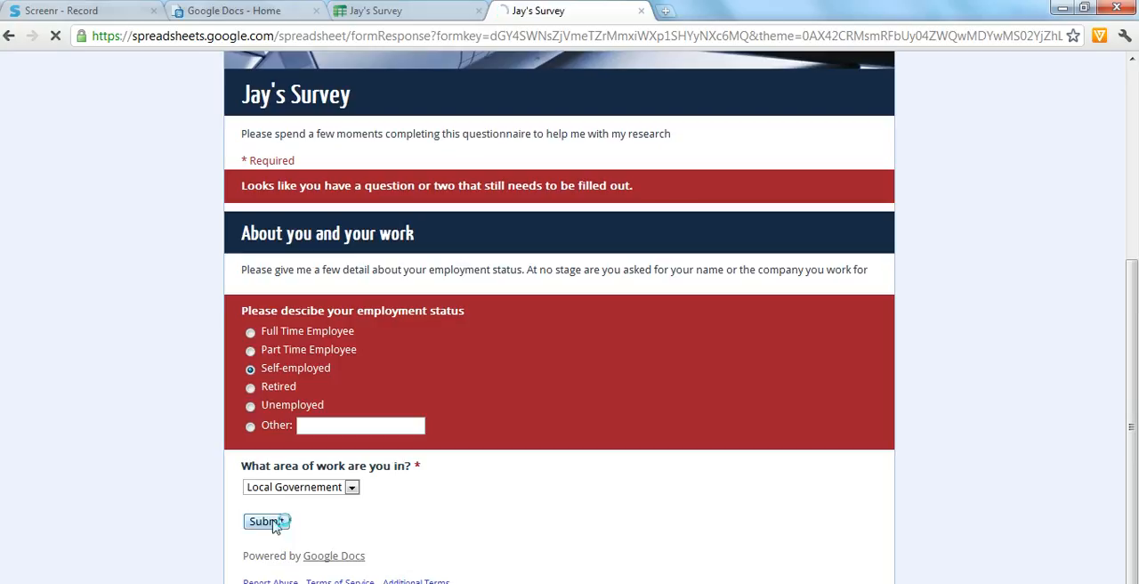
Submit the test response and reach the 'Thanks! Your response has been recorded' page
left_click(267, 521)
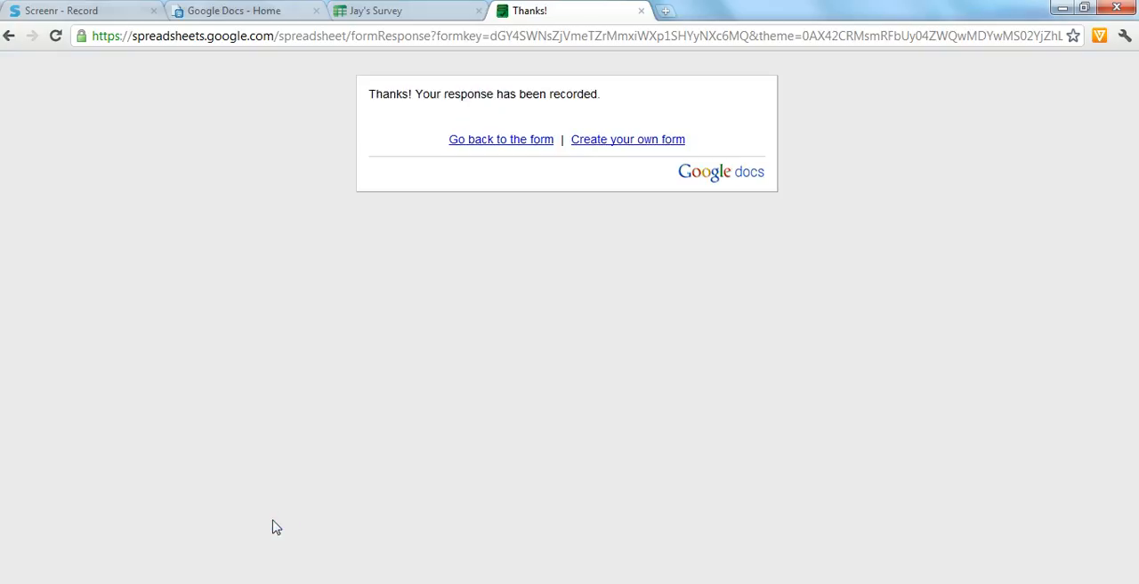
mouse_move(545, 121)
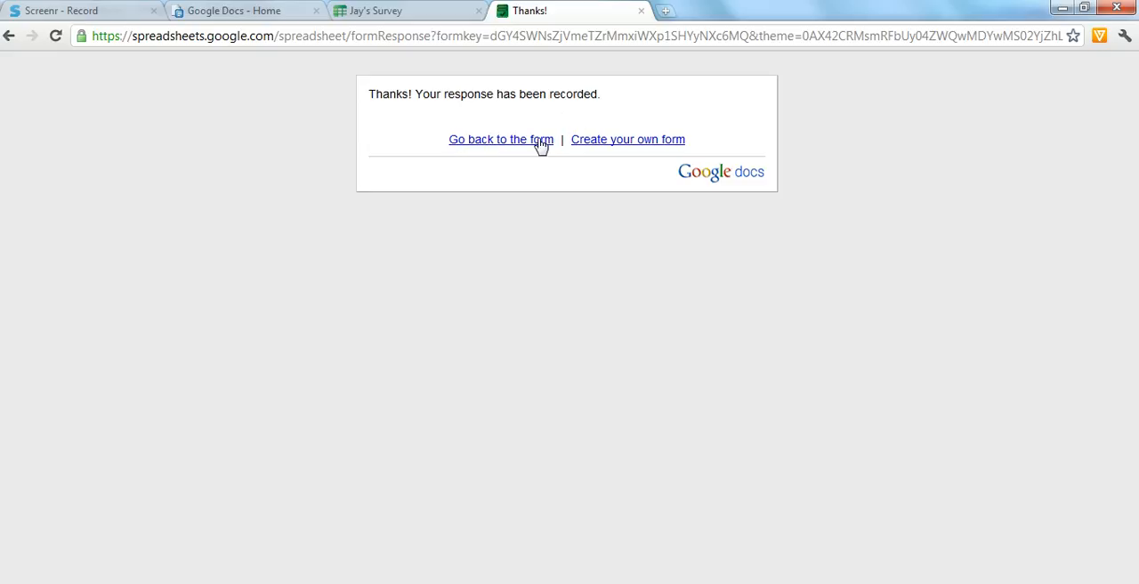
mouse_move(24, 533)
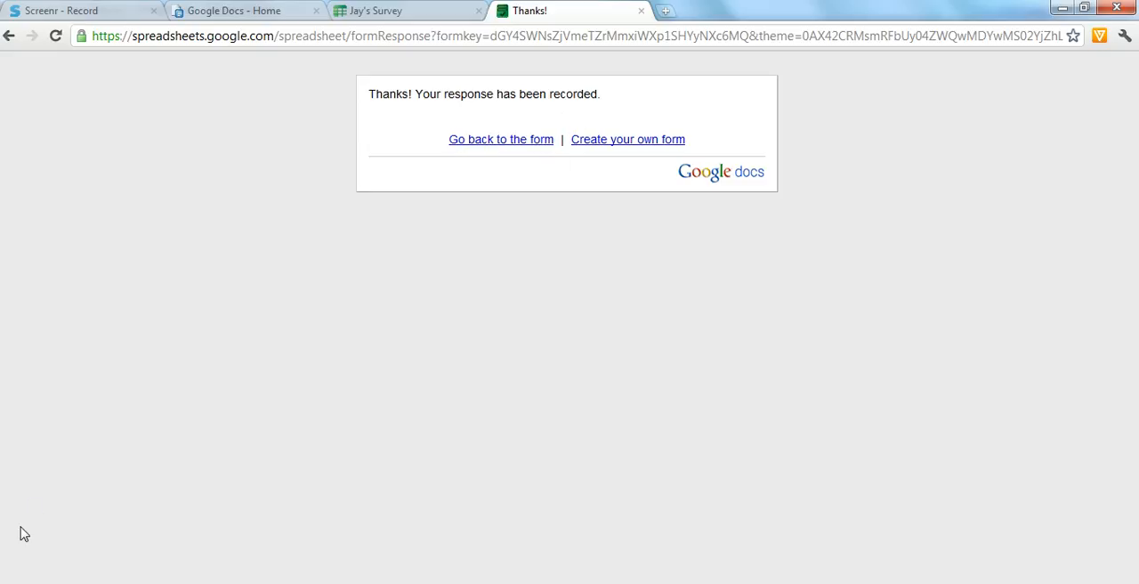
mouse_move(190, 451)
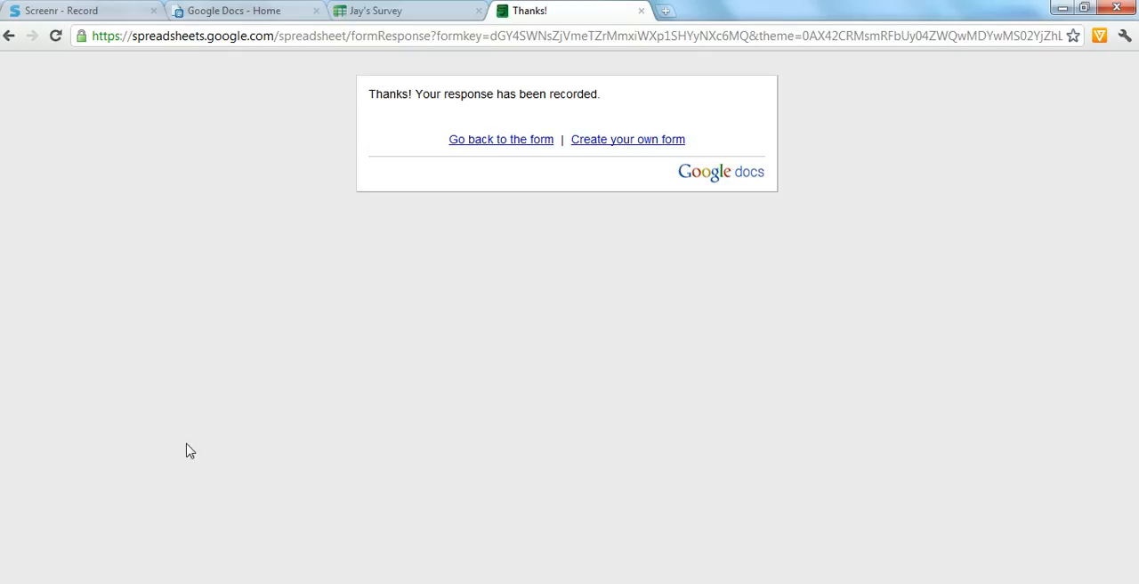
mouse_move(198, 444)
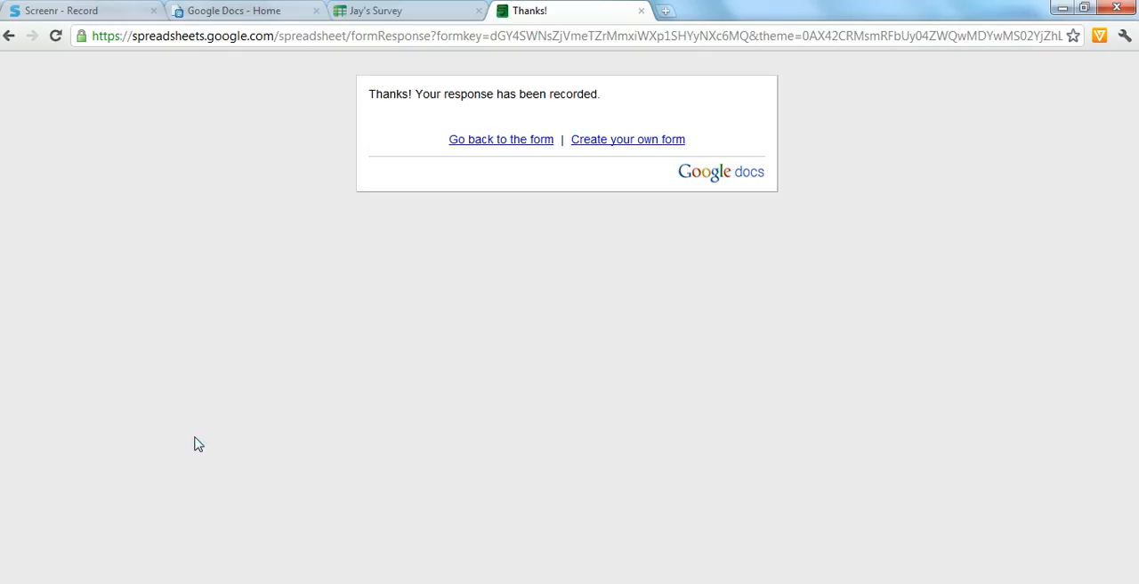
mouse_move(144, 479)
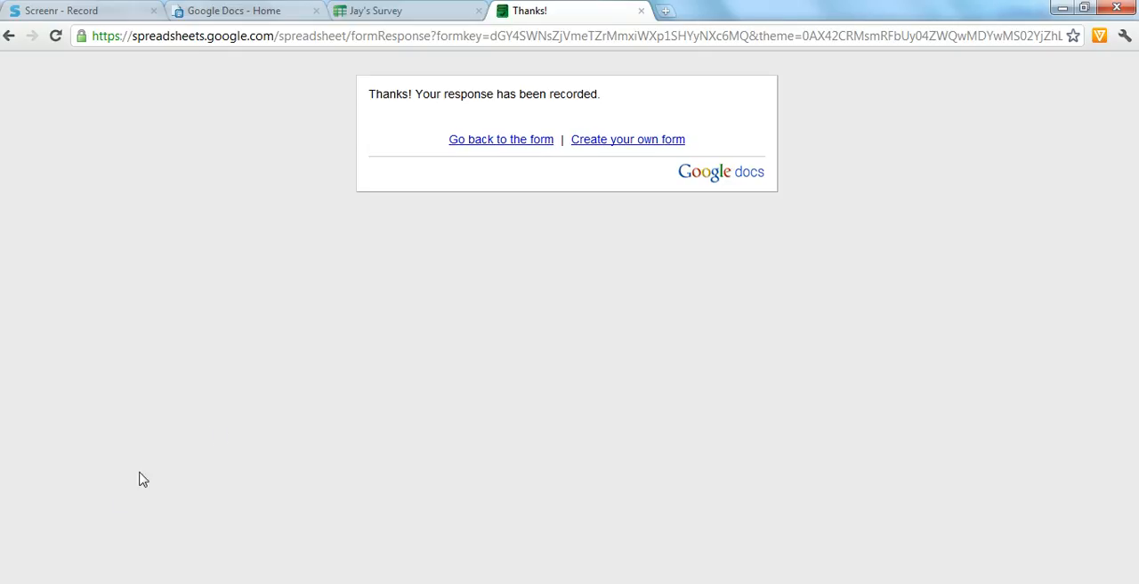
View the Self-employed, Local Governement row 2 response in the spreadsheet, then open the Form menu
left_click(373, 11)
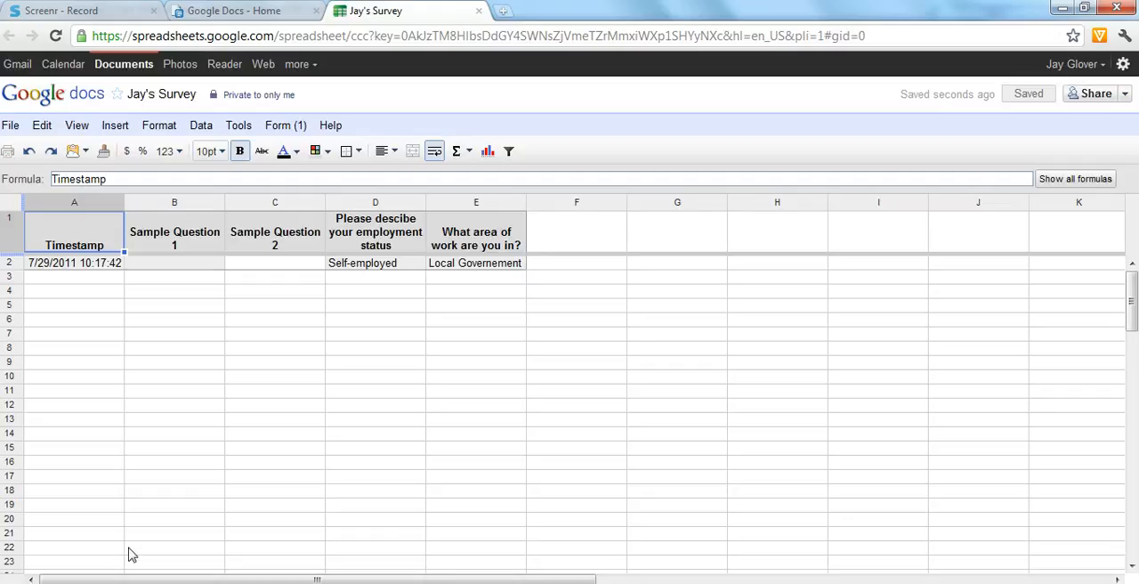
mouse_move(448, 420)
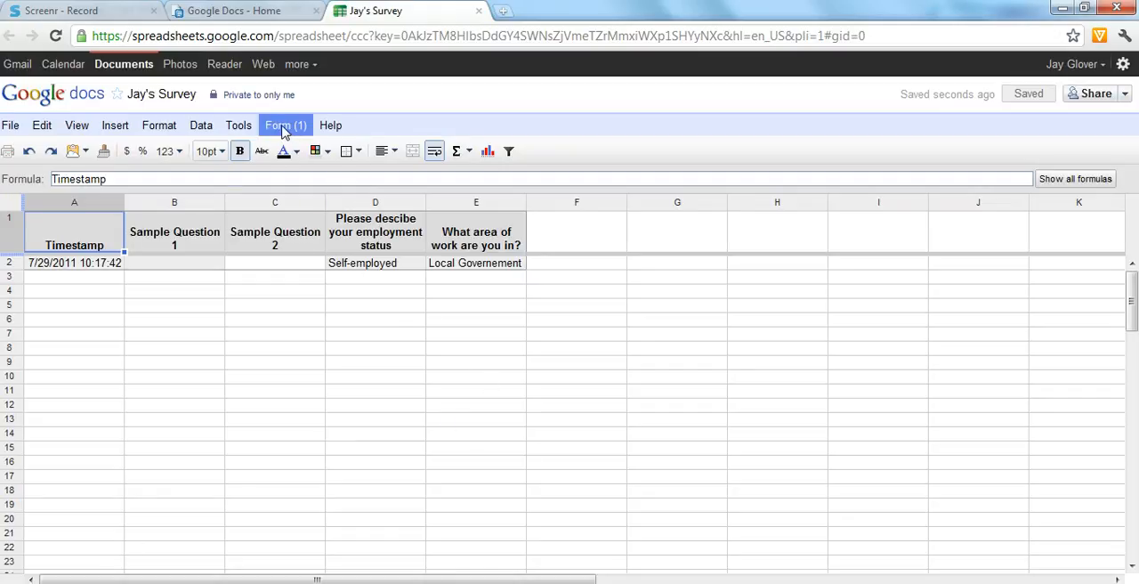
left_click(285, 125)
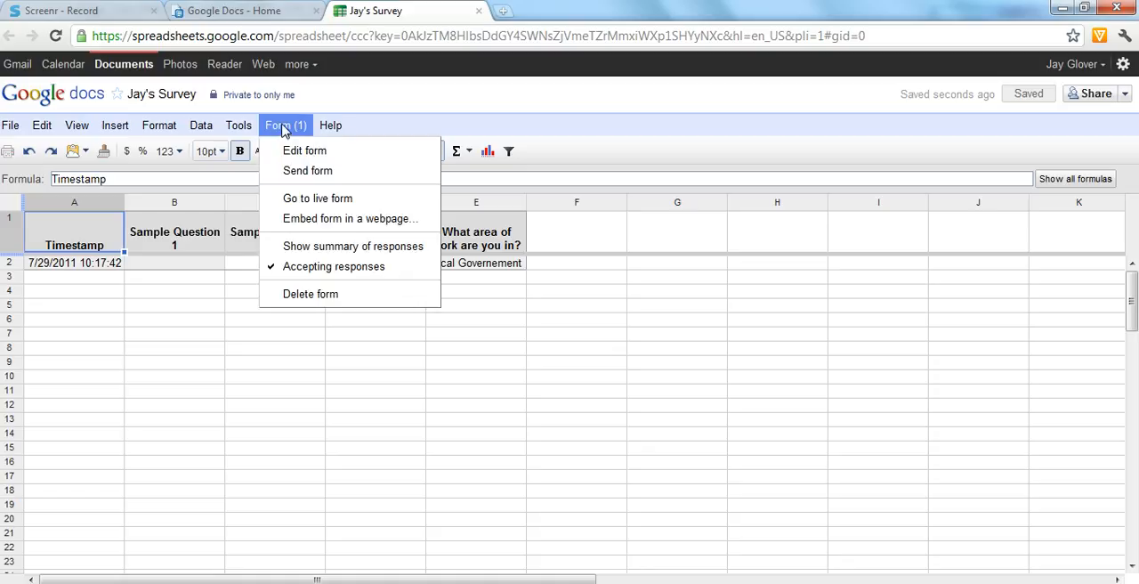
mouse_move(304, 132)
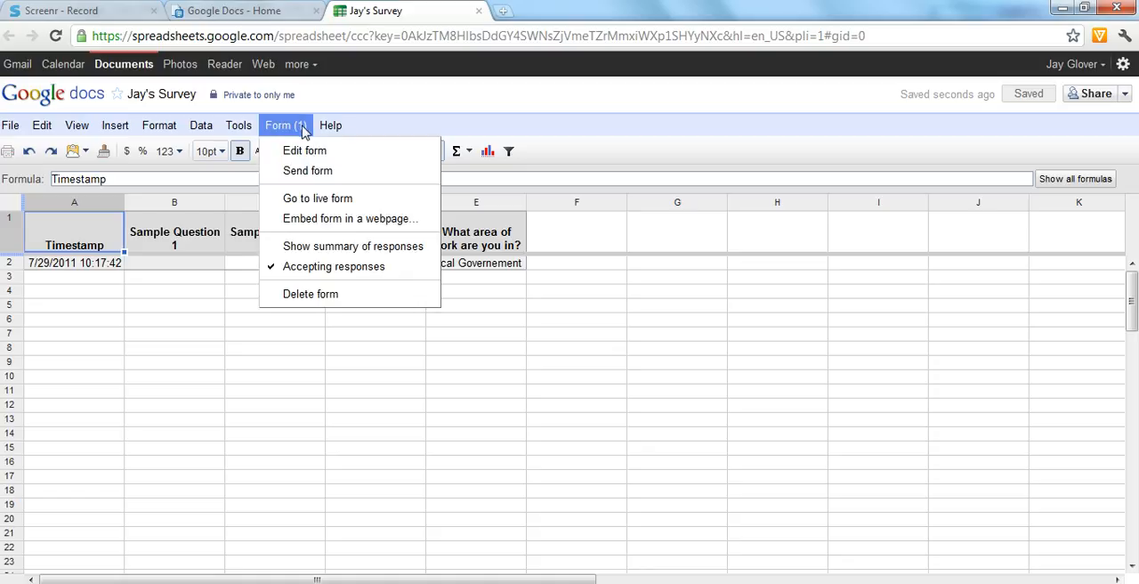
mouse_move(318, 198)
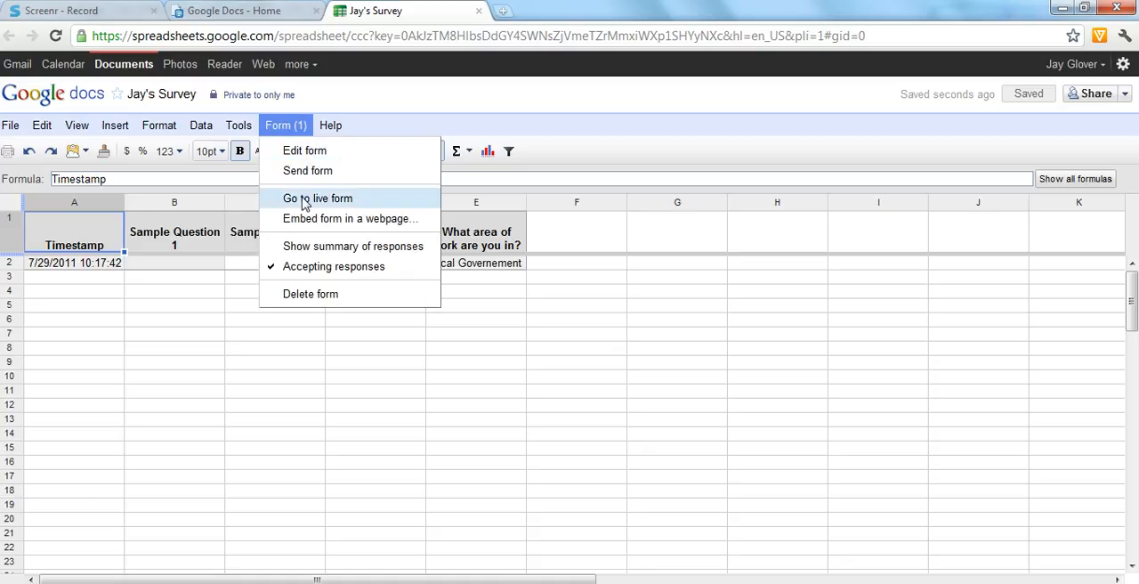
mouse_move(349, 218)
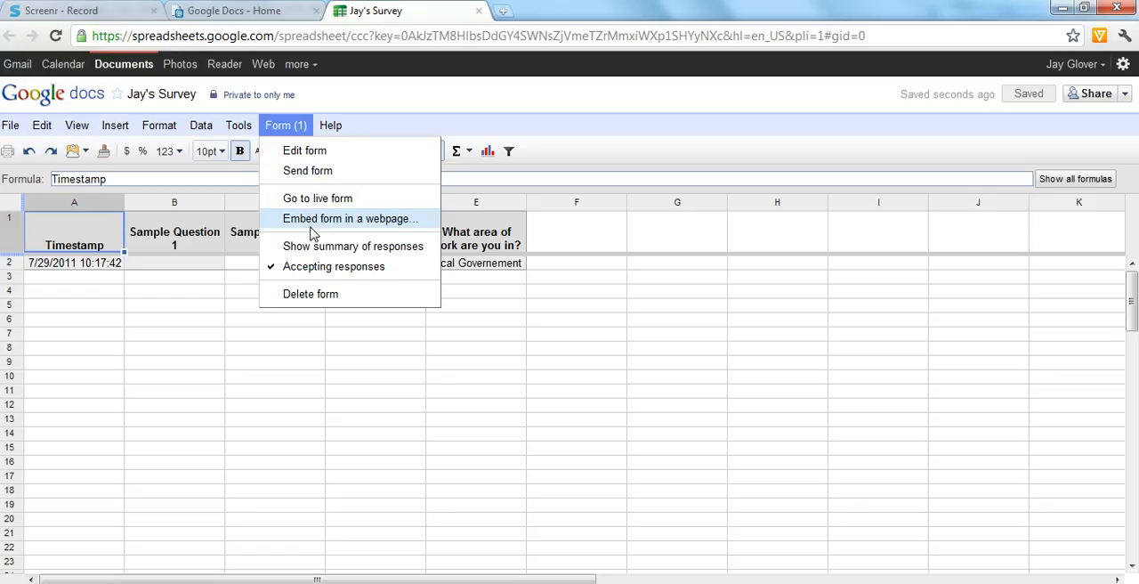
mouse_move(318, 198)
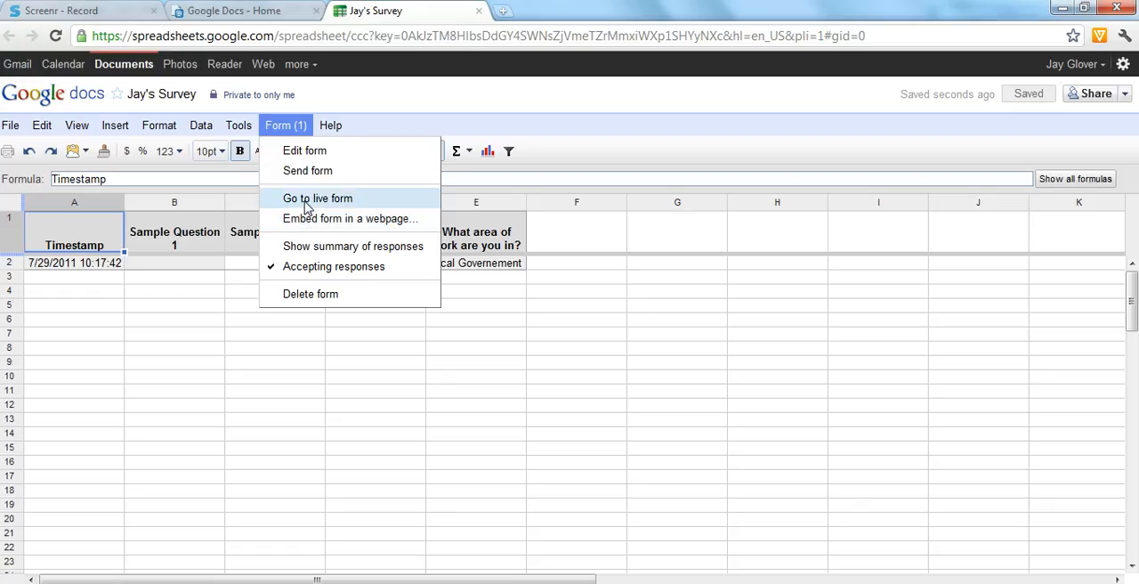
mouse_move(353, 247)
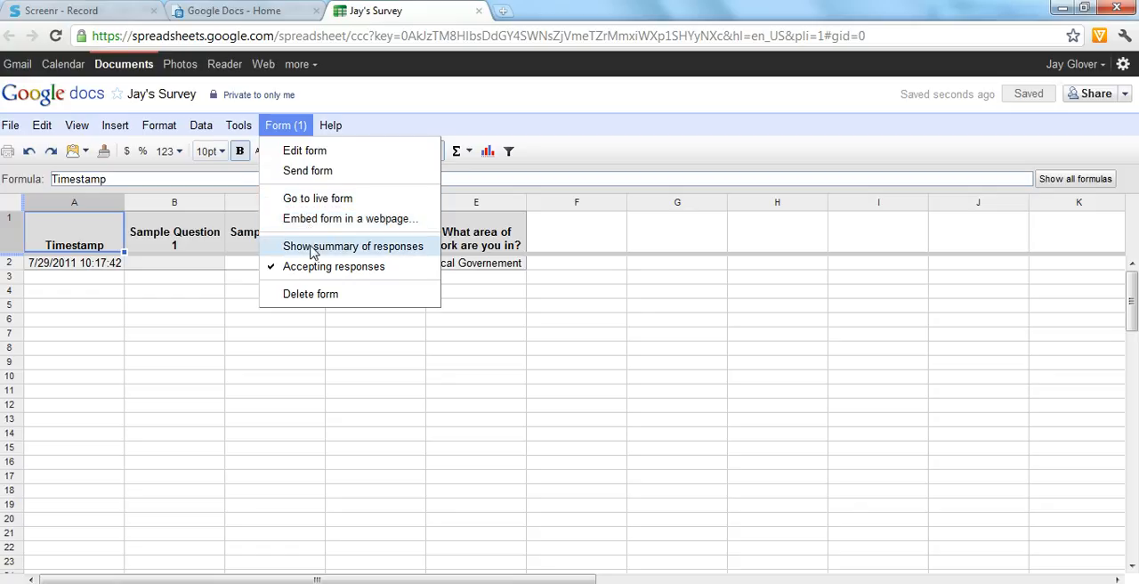
Show the response summary and scroll through the 100% Self-employed and Local Governement charts
left_click(353, 247)
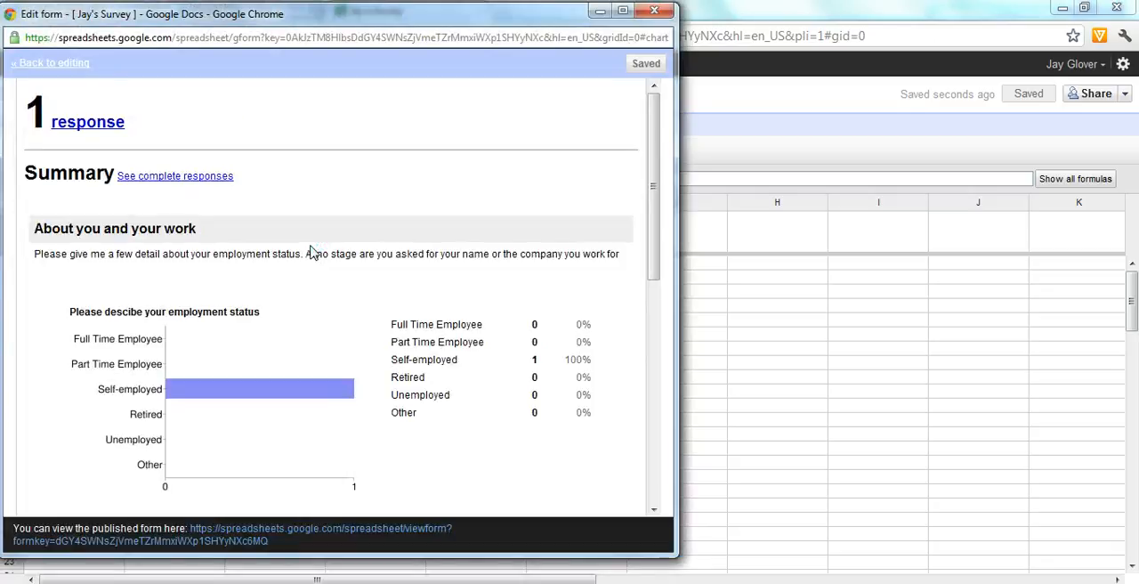
mouse_move(238, 368)
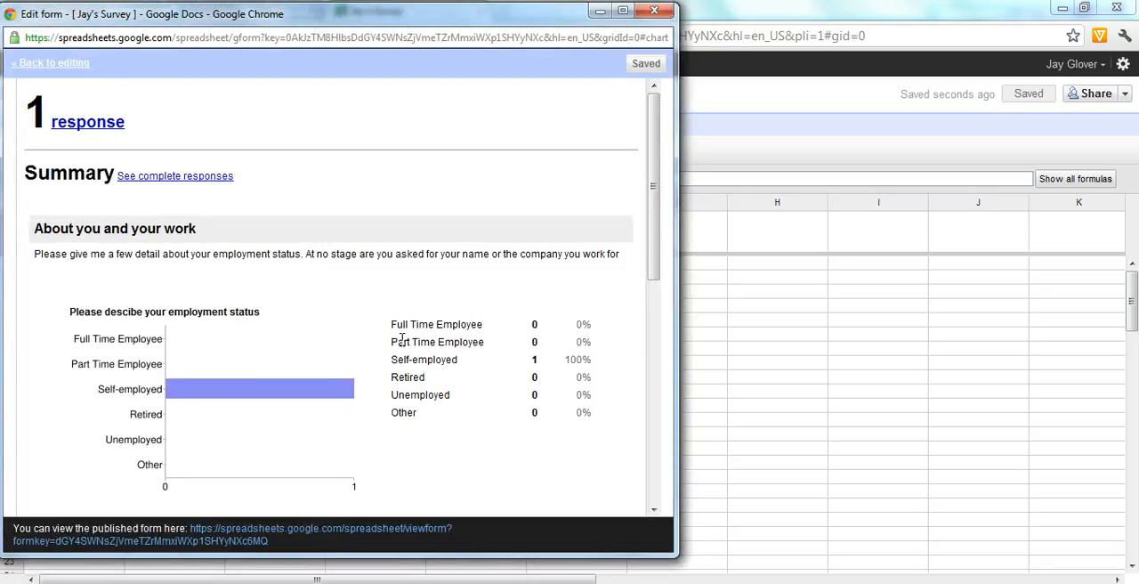
mouse_move(524, 386)
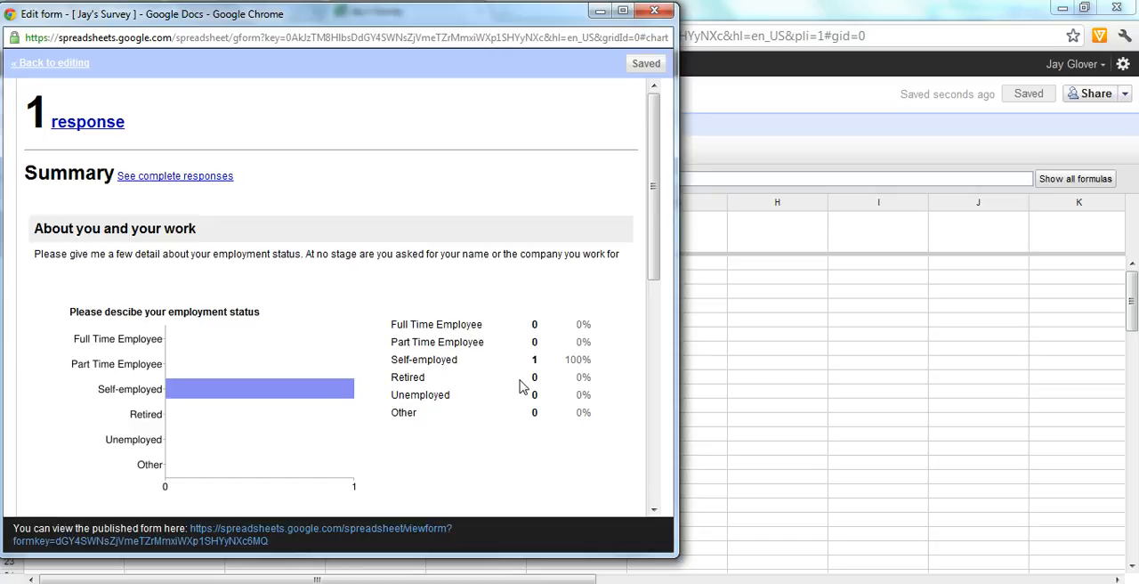
scroll("down", 3)
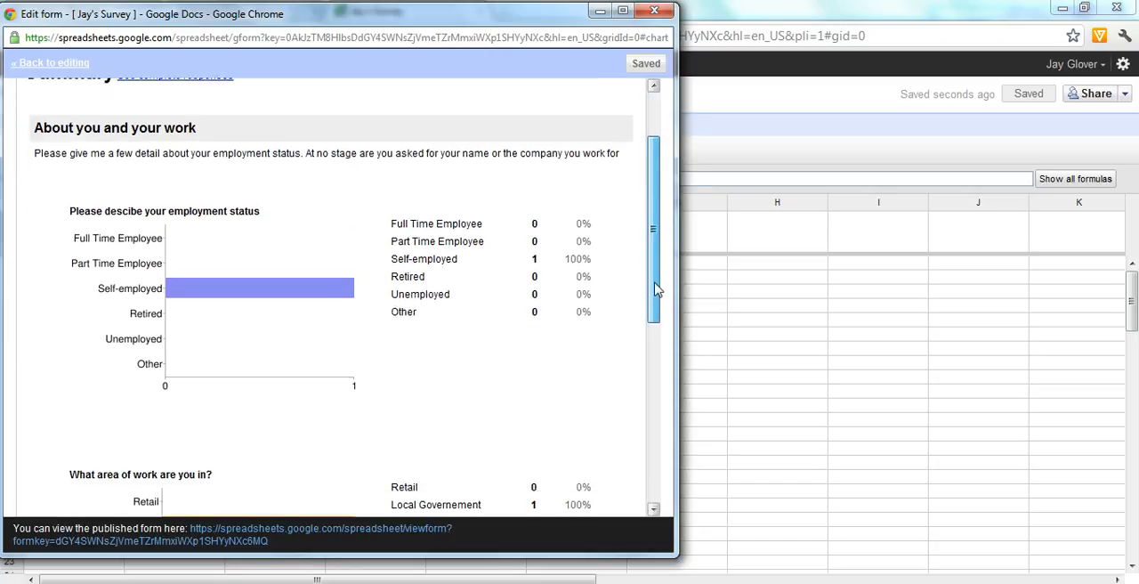
scroll("down", 3)
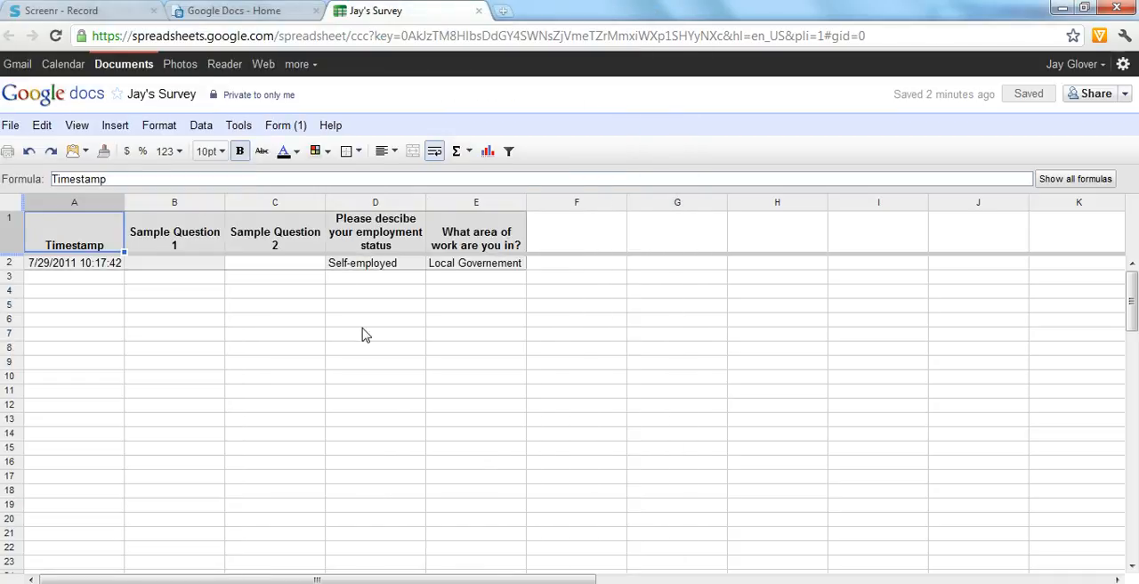
mouse_move(322, 418)
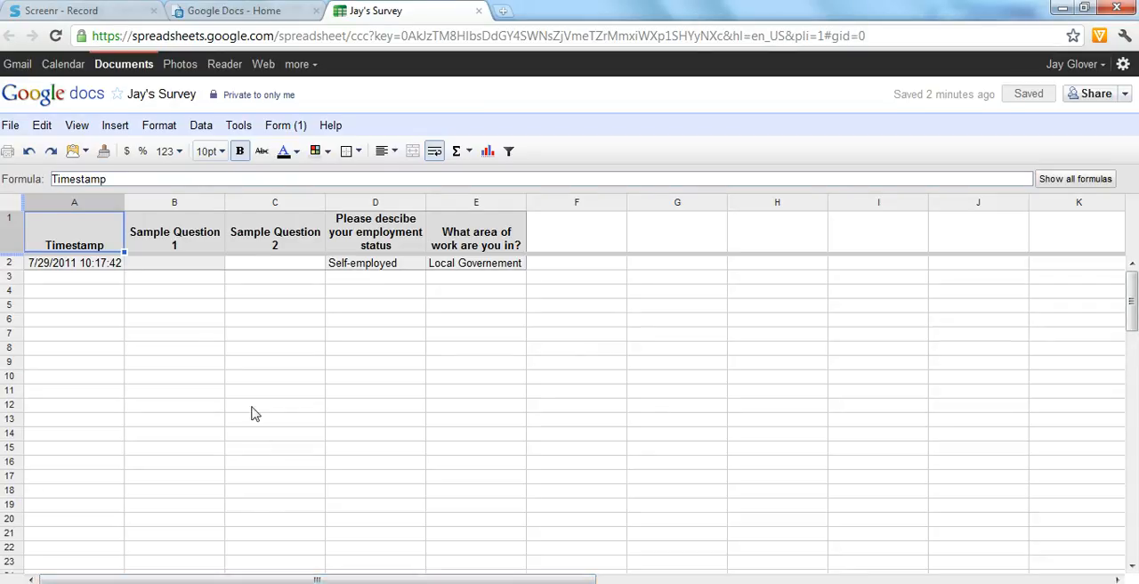
Close the summary, select a cell, and open the live form via Form > Go to live form
left_click(75, 150)
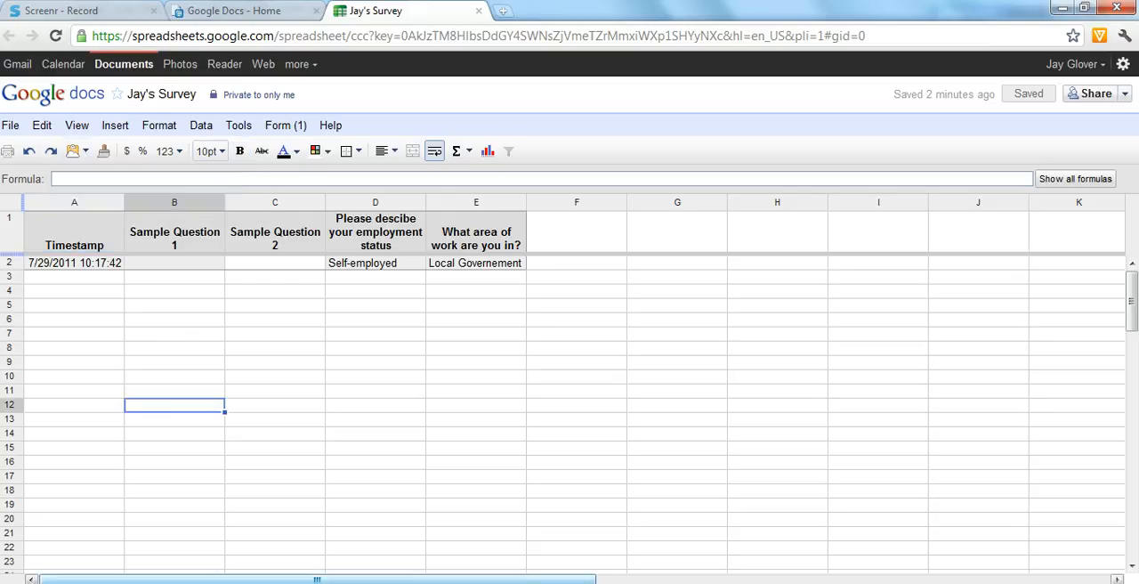
mouse_move(271, 407)
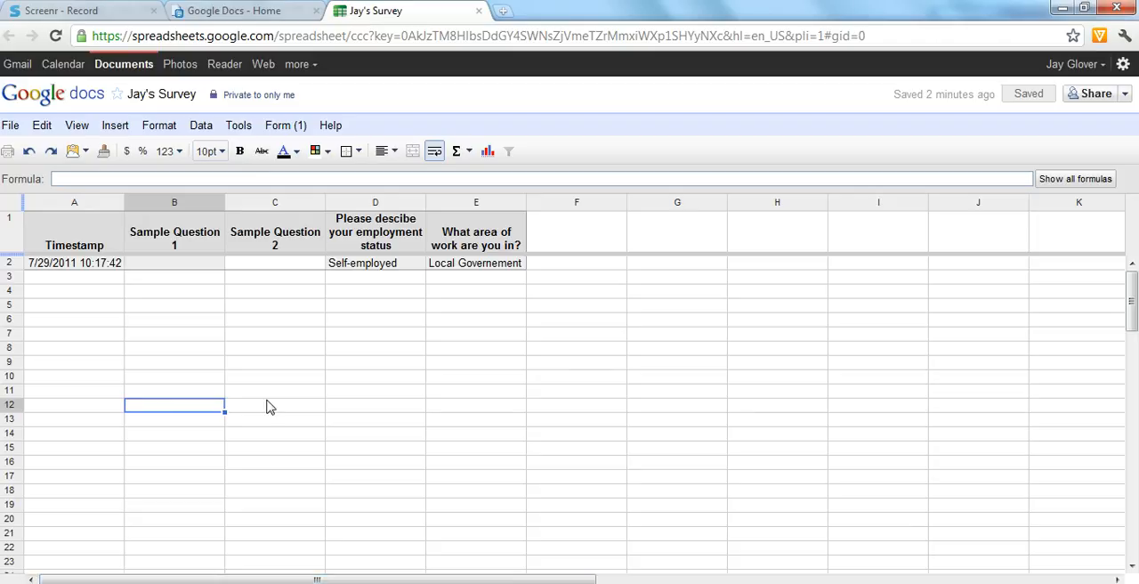
left_click(285, 124)
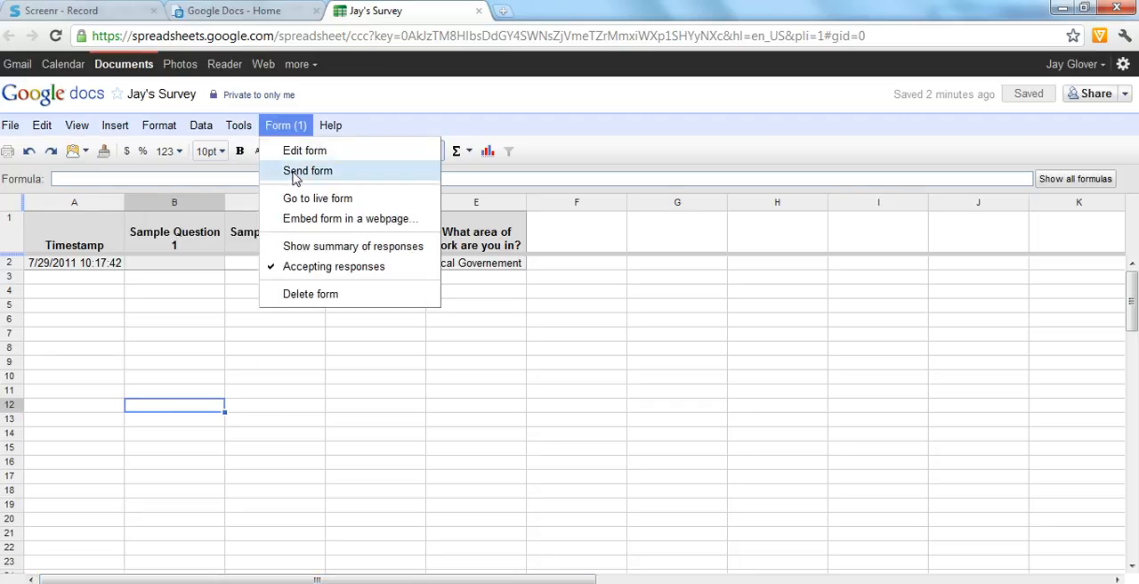
left_click(317, 198)
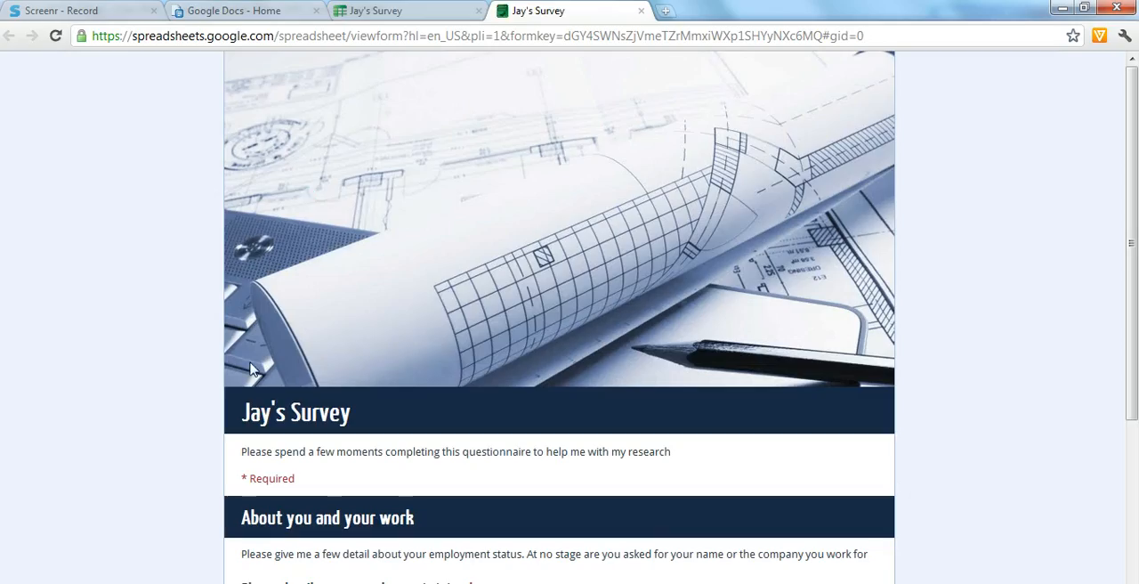